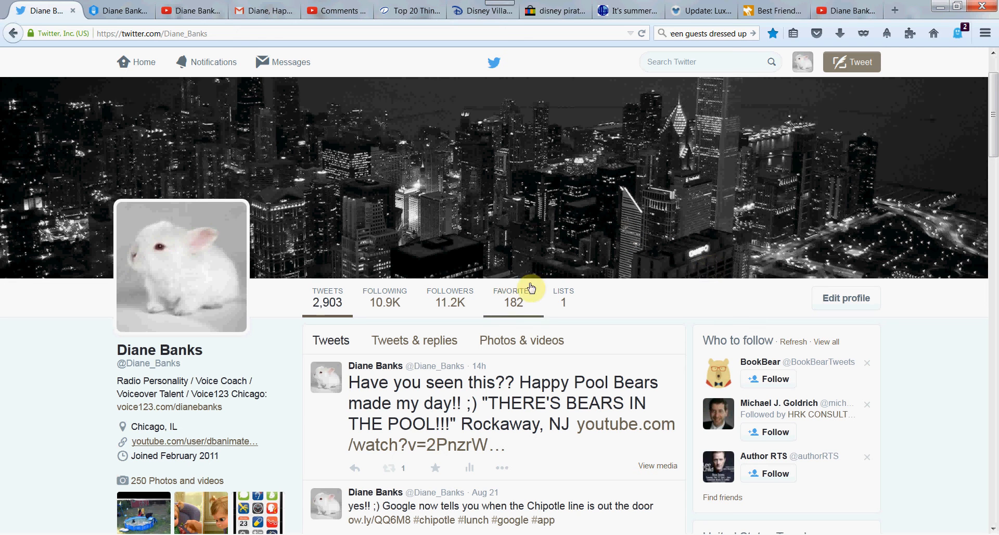
mouse_move(420, 274)
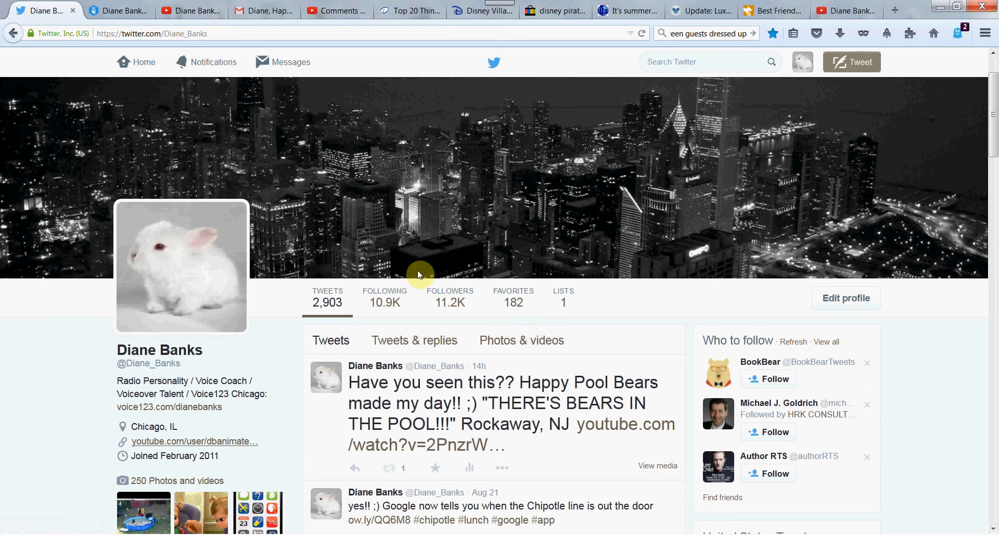
mouse_move(115, 17)
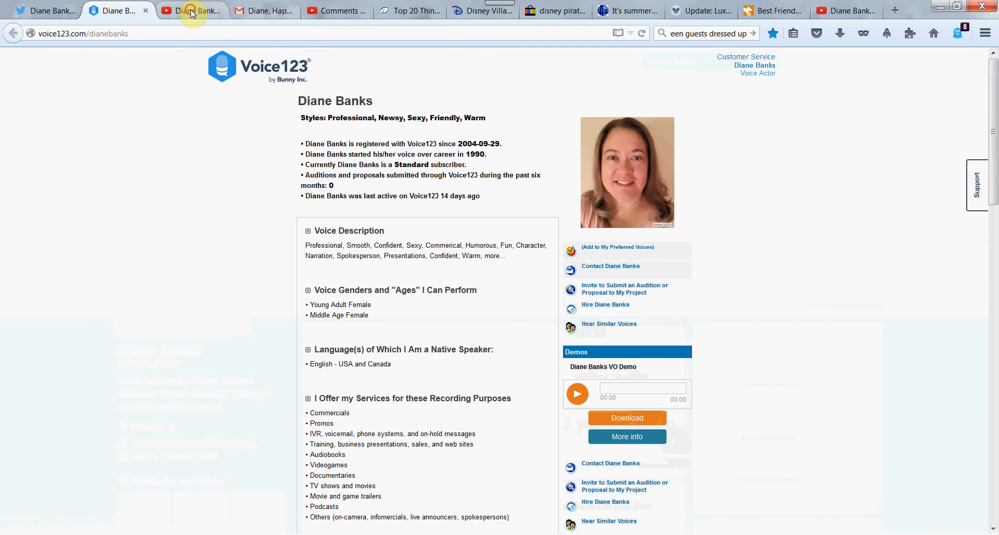
Switch to the YouTube channel and scroll past its banner, subscriber counts and recommended videos.
click(192, 10)
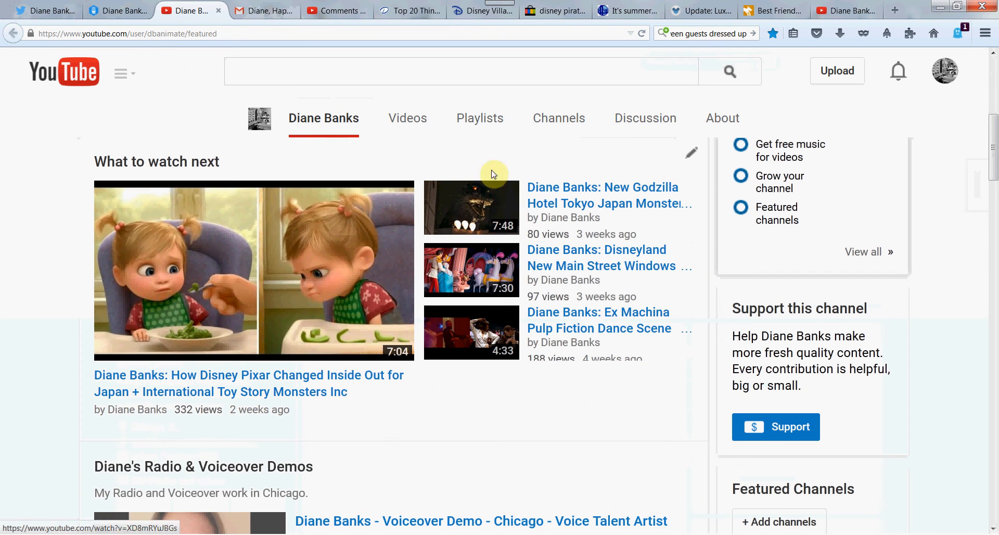
mouse_move(488, 282)
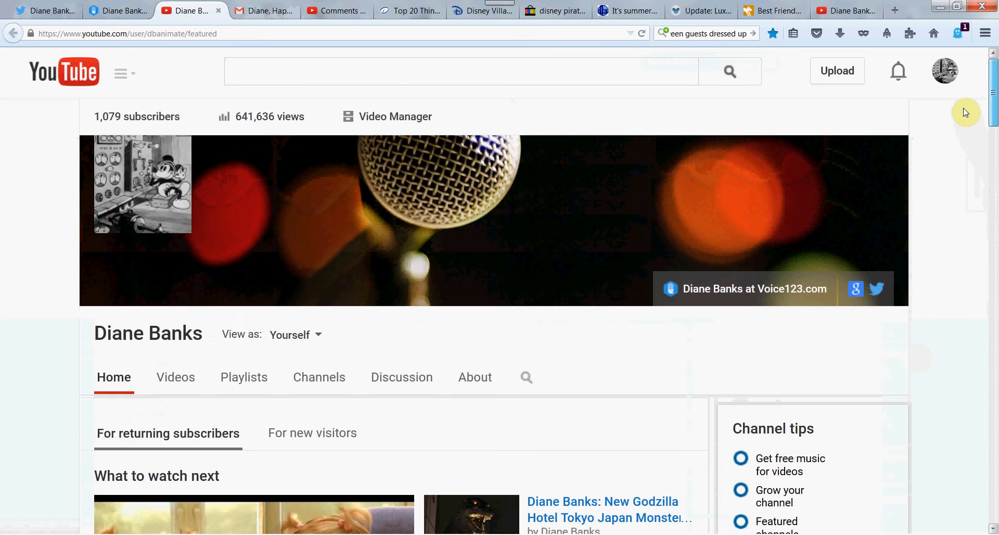
scroll(down, 3)
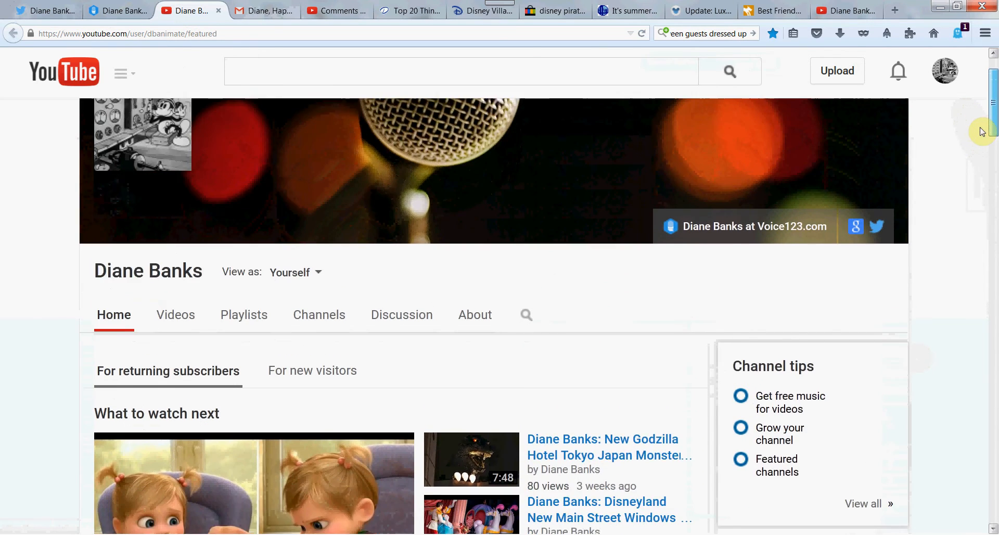
scroll(down, 3)
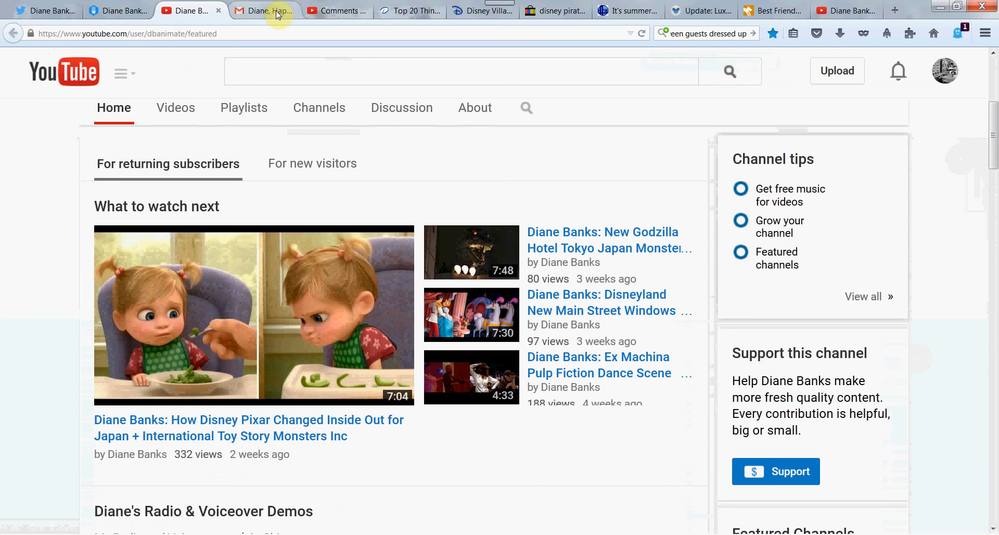
Switch to Gmail's Disney Movie Rewards Happy Birthday email with the 100 bonus points offer.
click(273, 10)
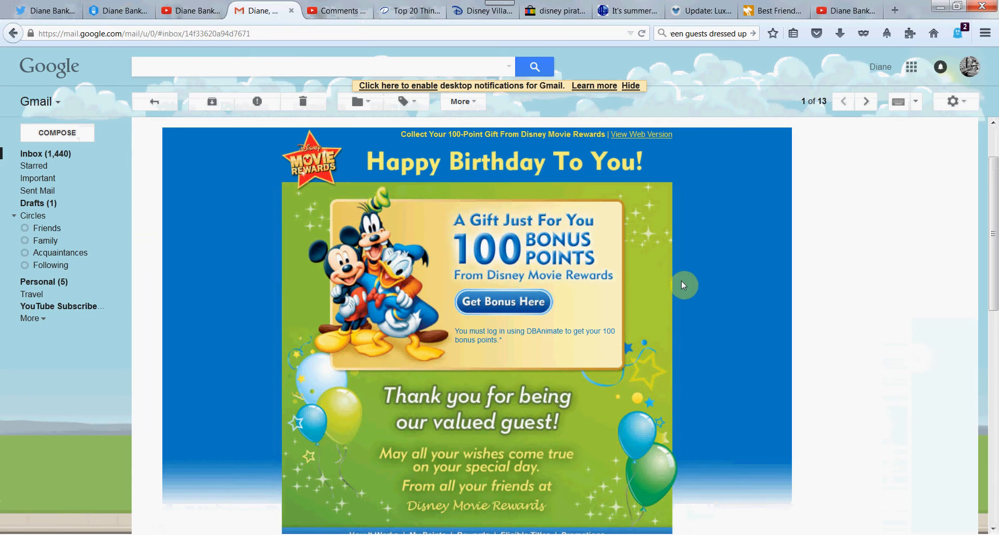
mouse_move(518, 276)
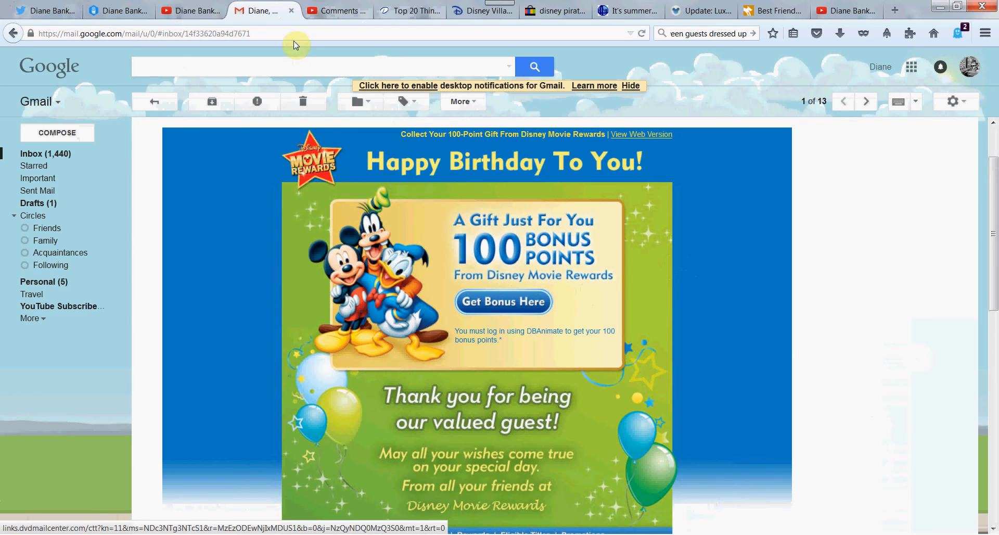
Switch to the channel's comments page and scroll down to later viewer comments and replies.
click(333, 11)
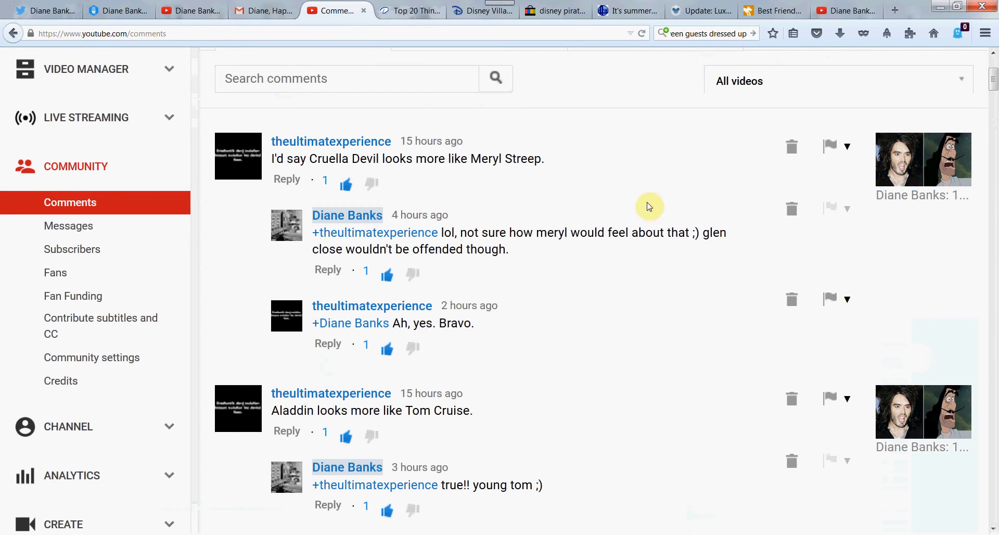
mouse_move(667, 180)
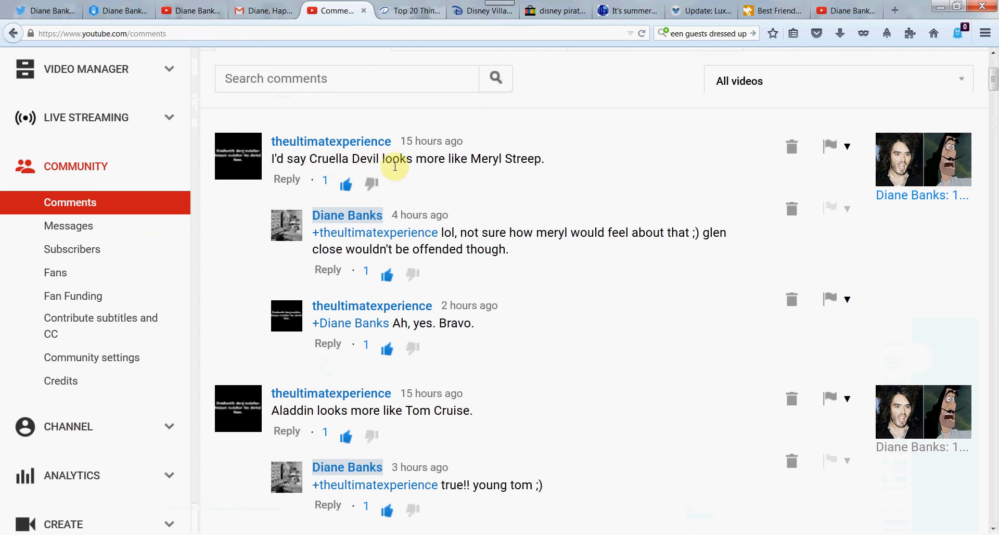
mouse_move(522, 177)
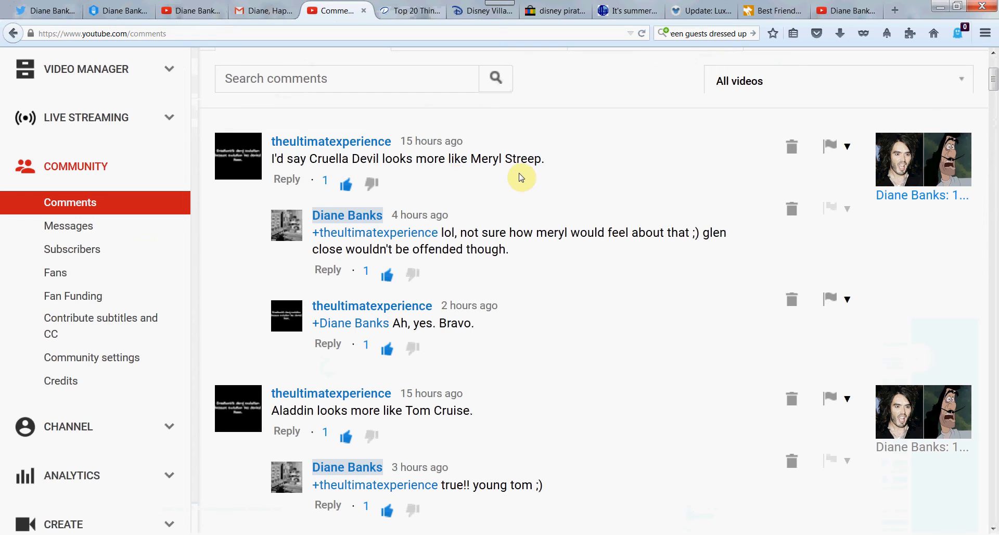
mouse_move(619, 252)
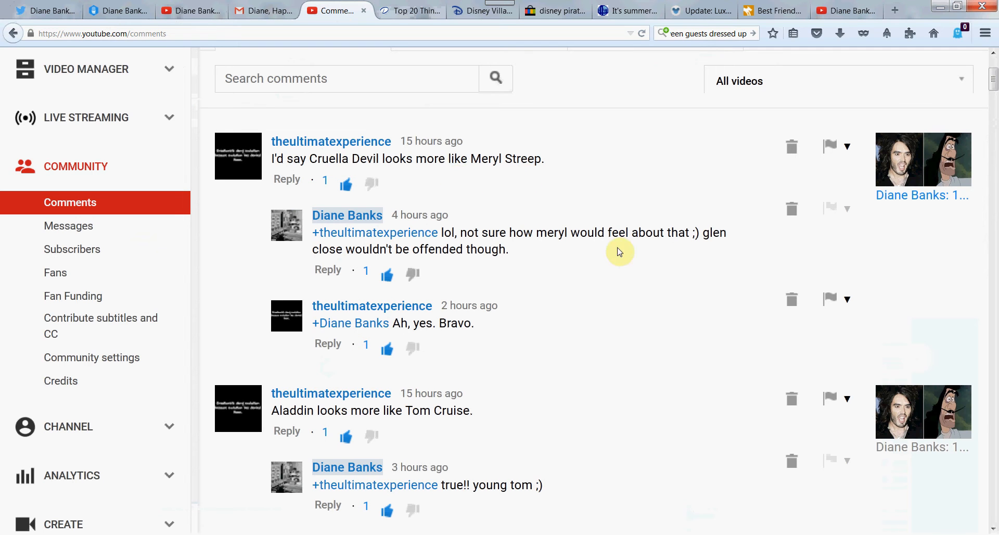
mouse_move(627, 262)
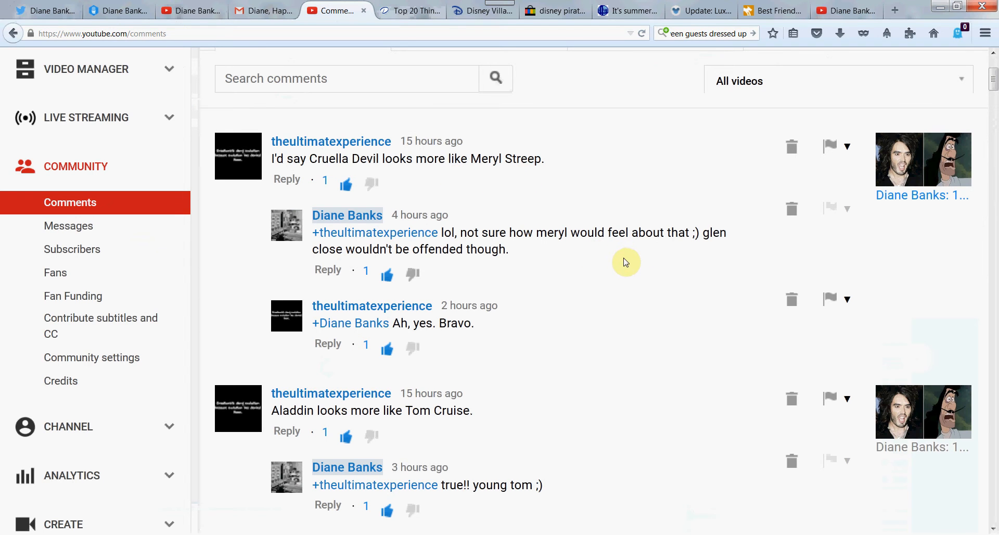
mouse_move(959, 155)
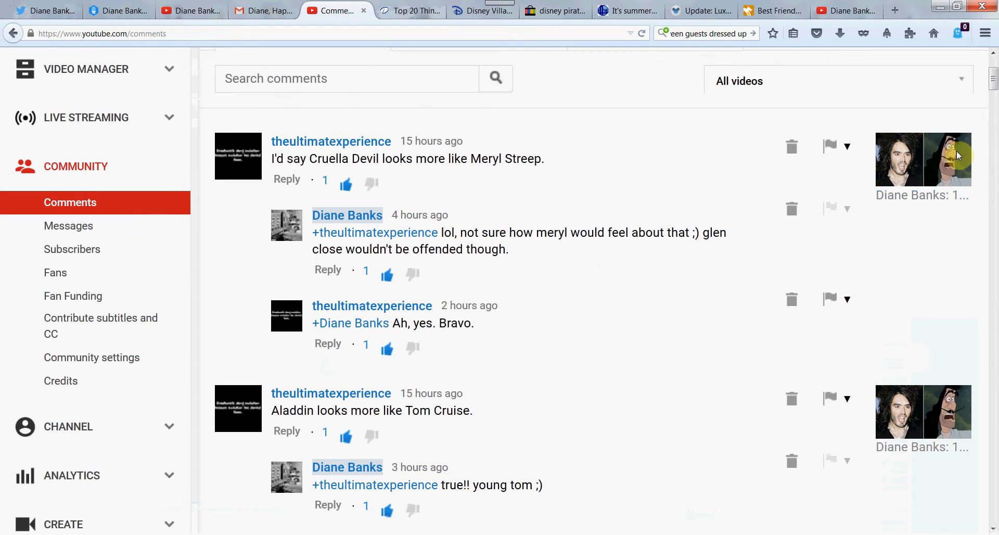
mouse_move(959, 182)
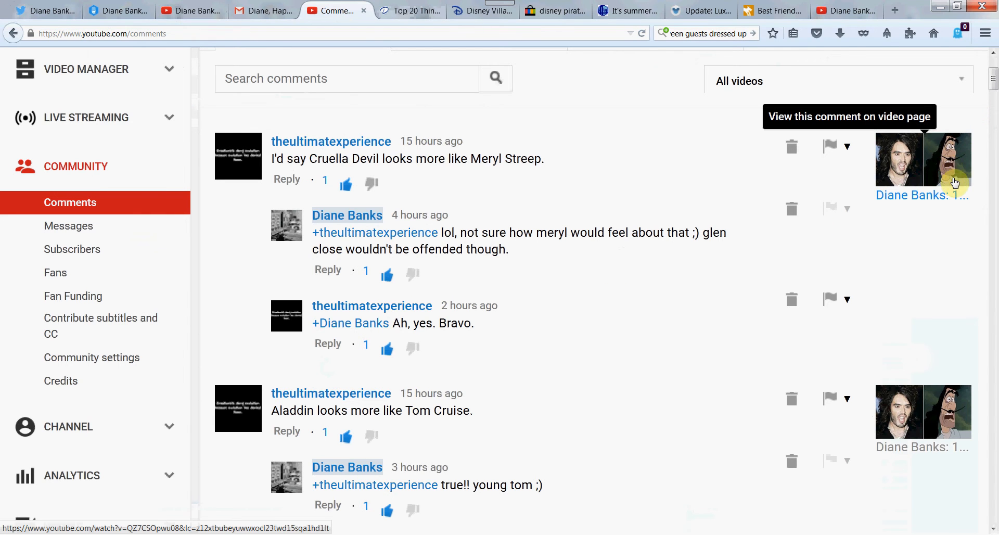
mouse_move(725, 308)
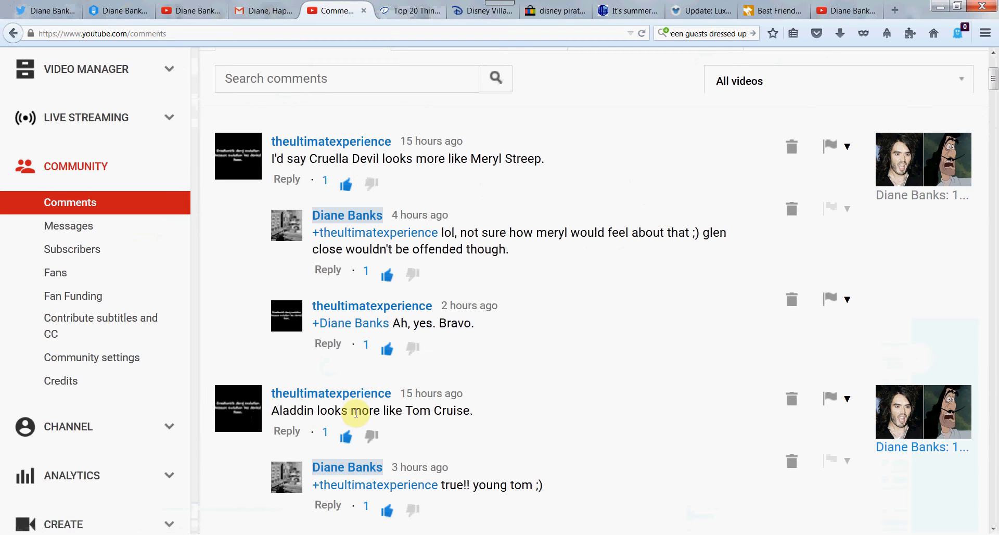
mouse_move(475, 437)
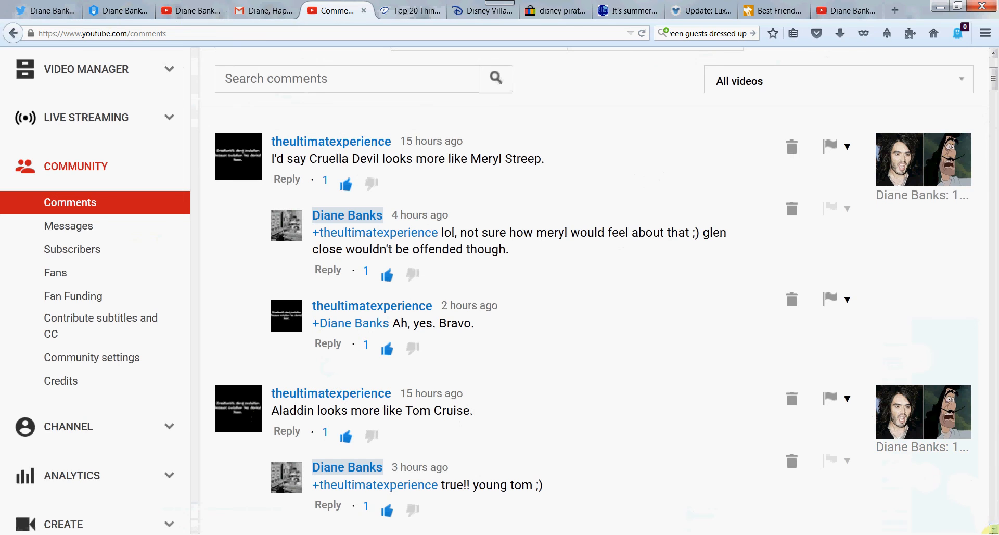
scroll(down, 3)
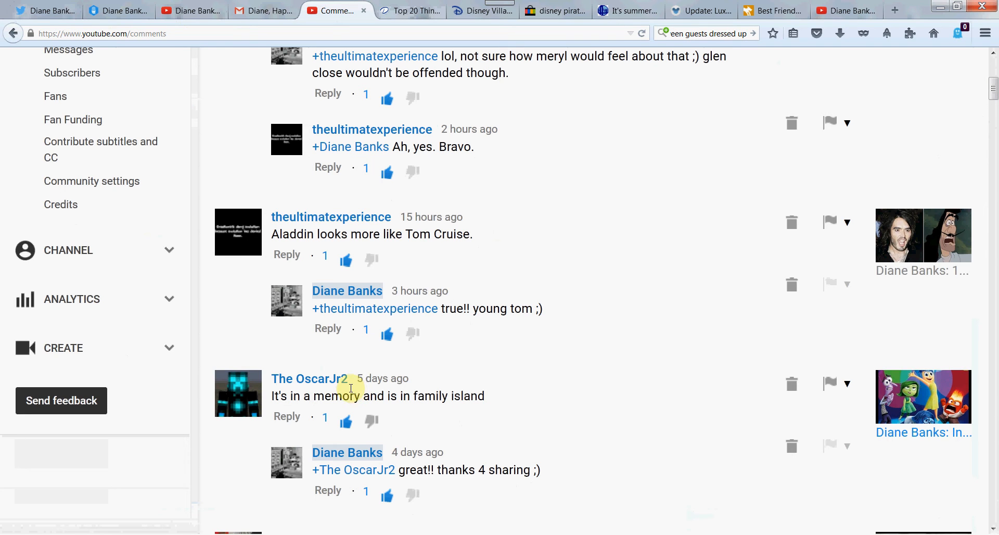
mouse_move(444, 414)
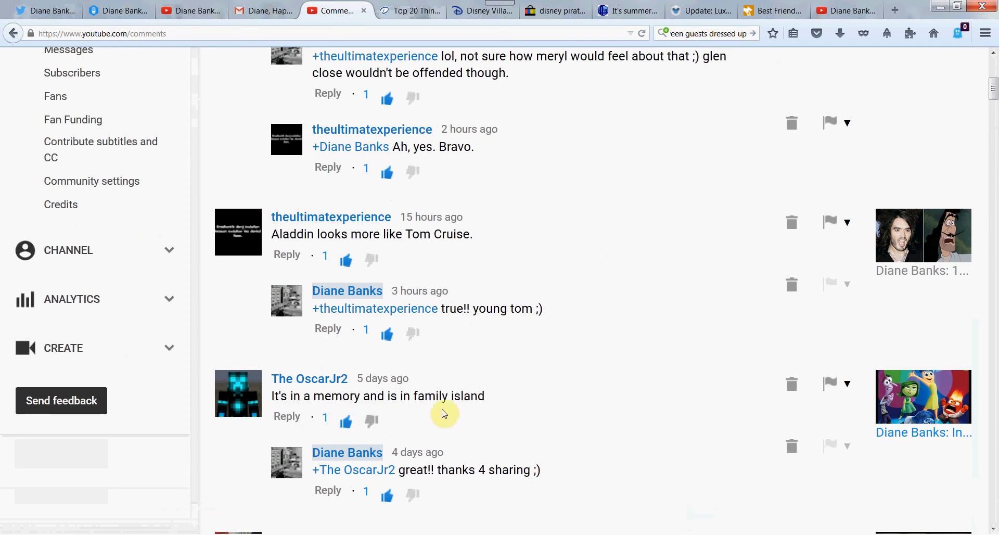
mouse_move(501, 410)
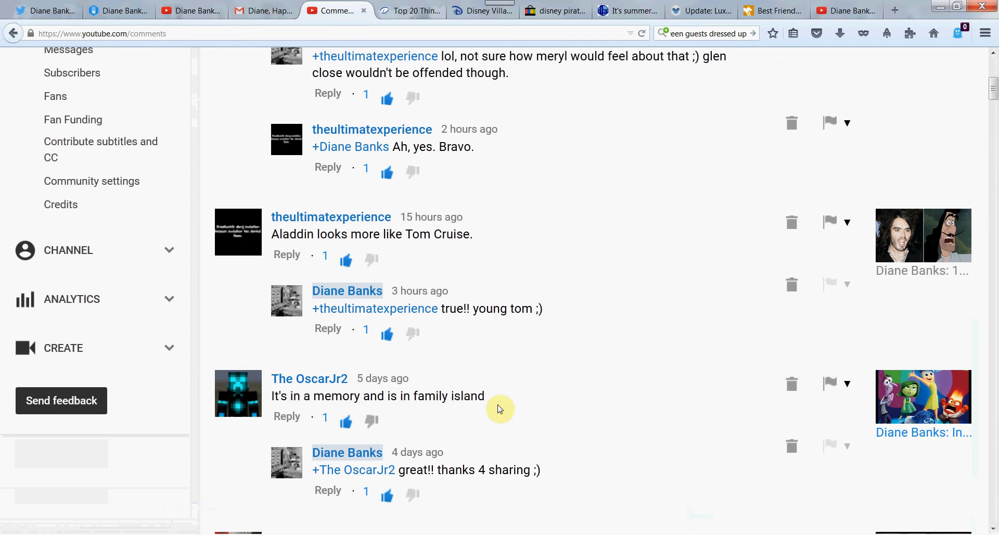
mouse_move(937, 400)
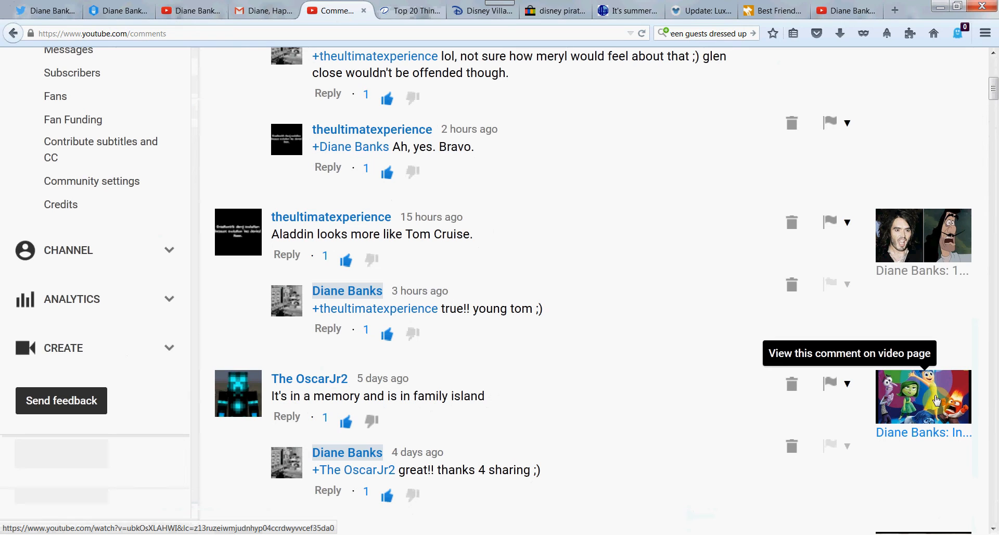
mouse_move(935, 406)
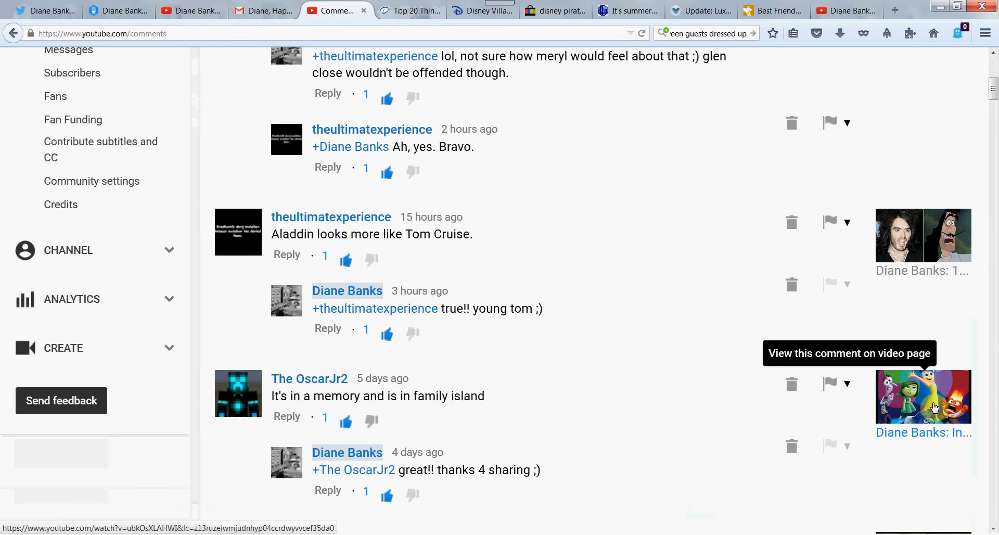
mouse_move(267, 404)
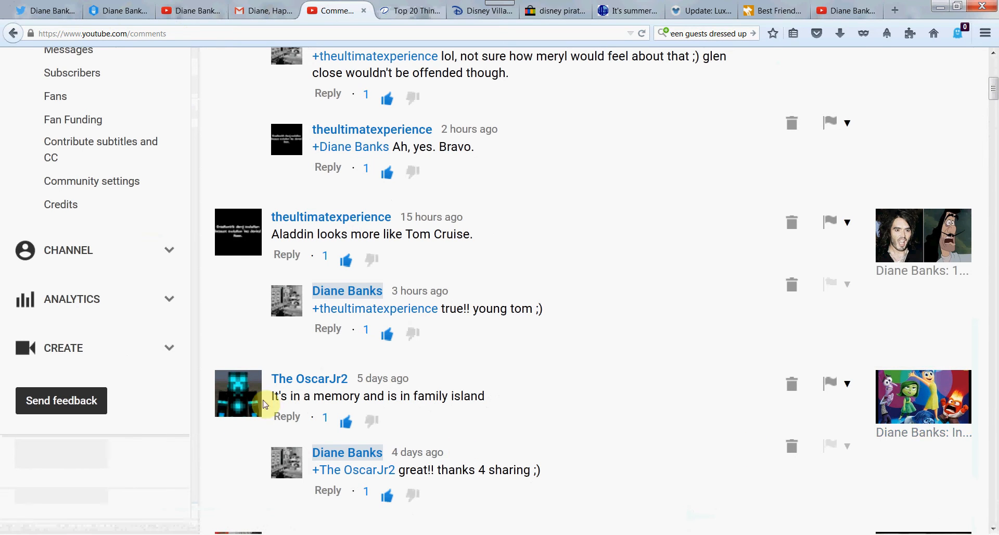
mouse_move(506, 420)
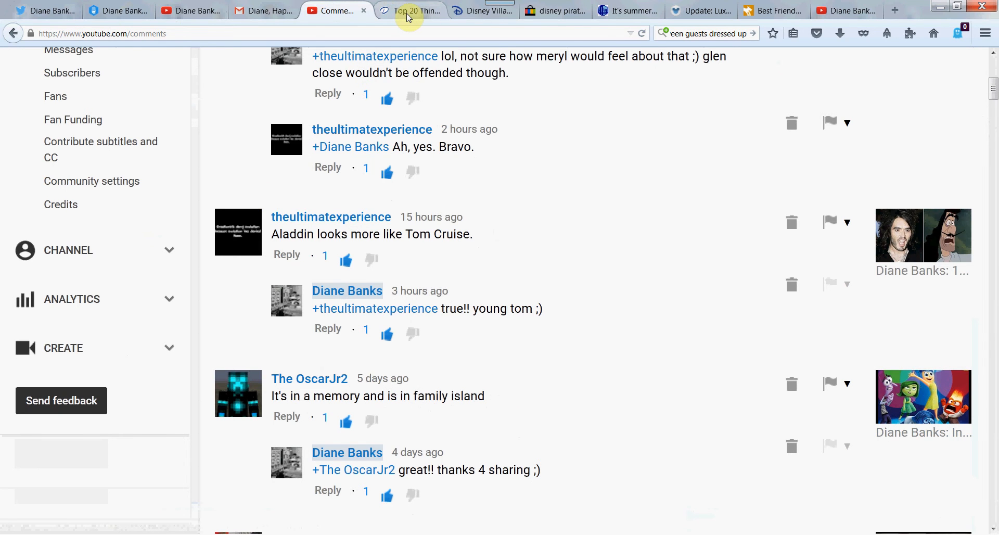
click(411, 10)
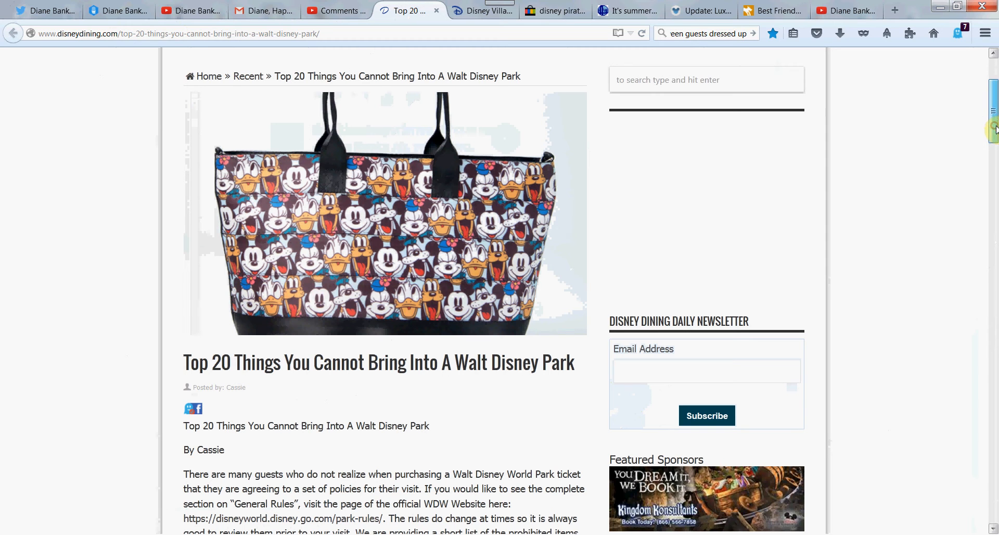
scroll(up, 3)
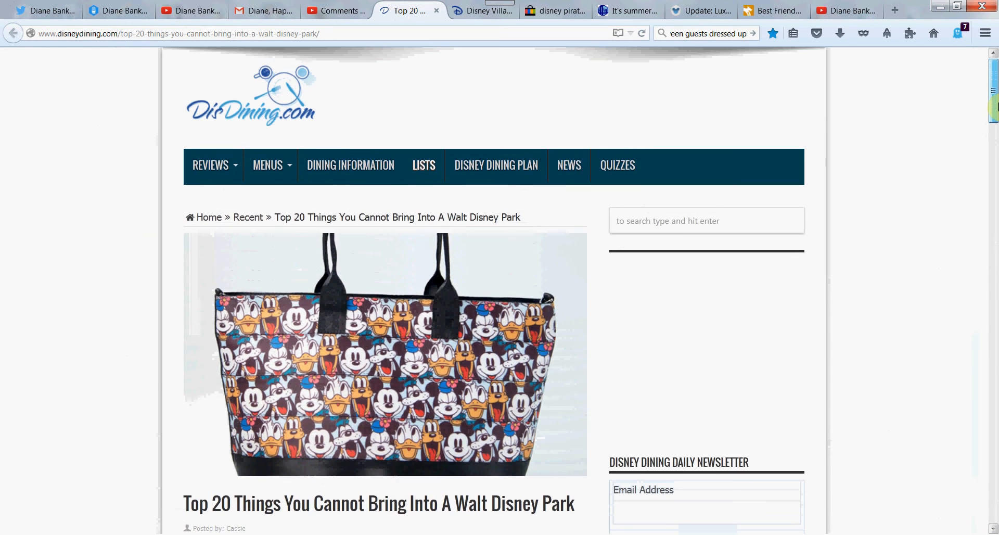
scroll(down, 3)
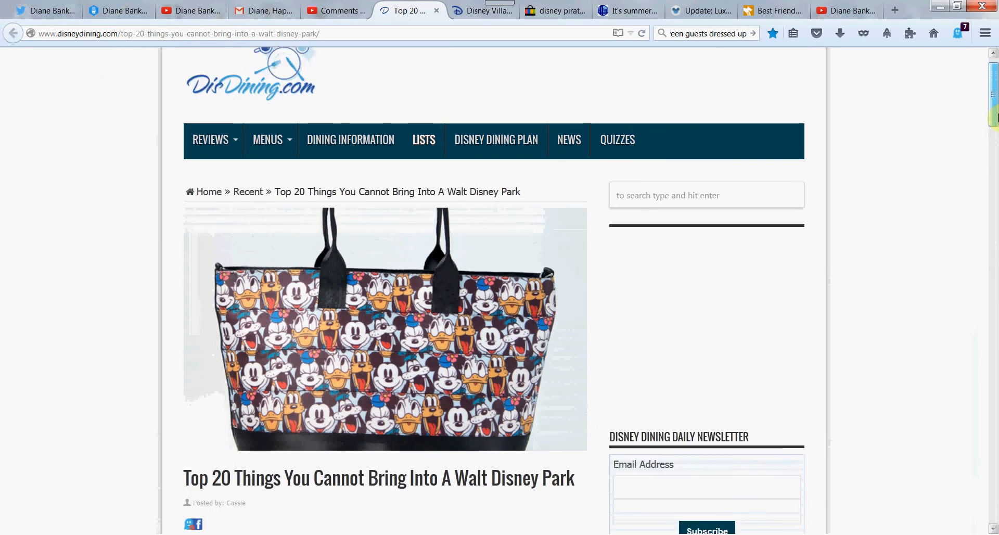
scroll(down, 3)
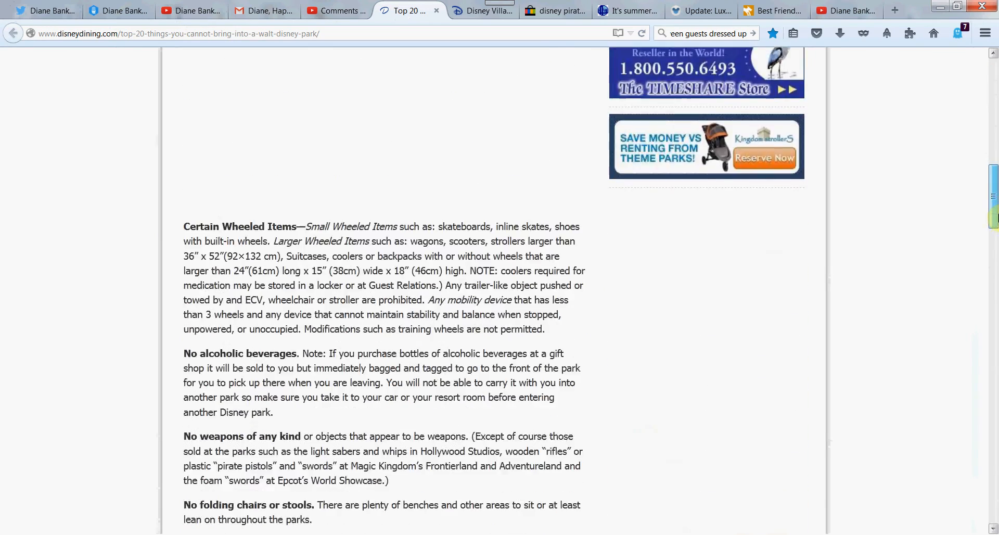
scroll(down, 3)
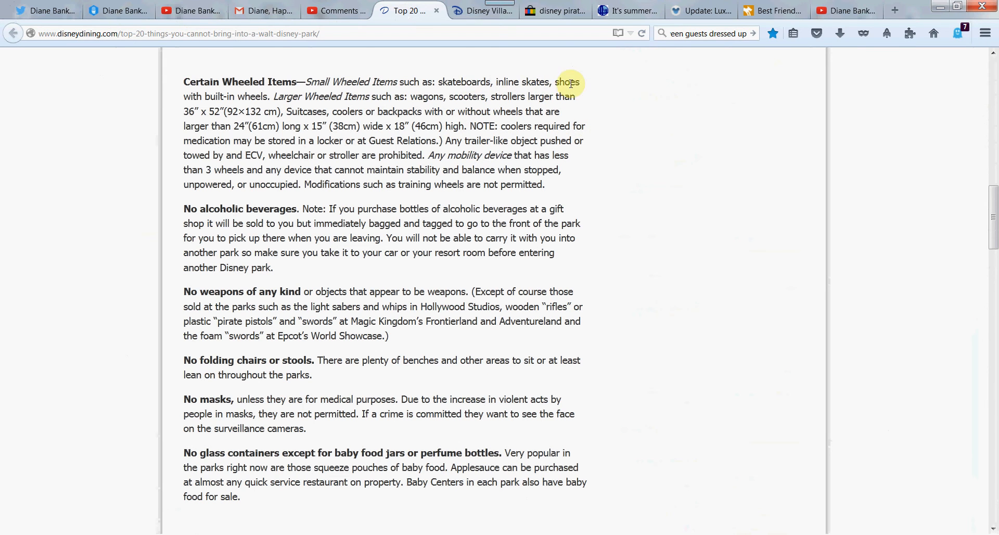
mouse_move(353, 124)
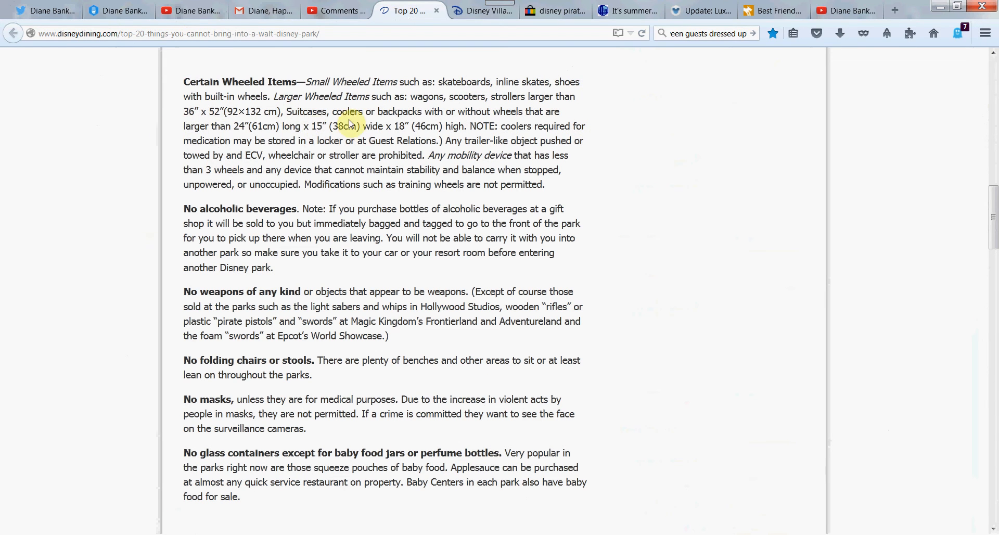
mouse_move(505, 165)
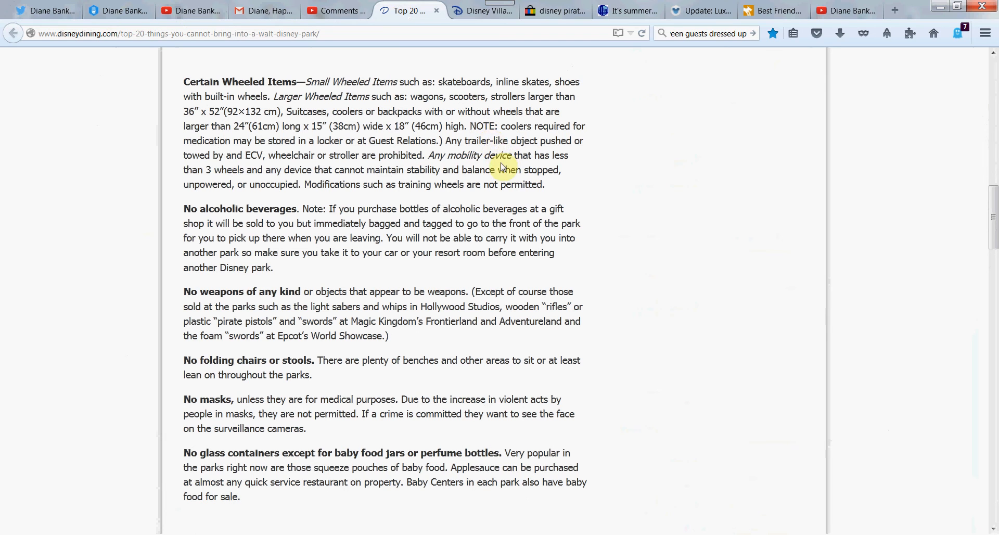
mouse_move(573, 153)
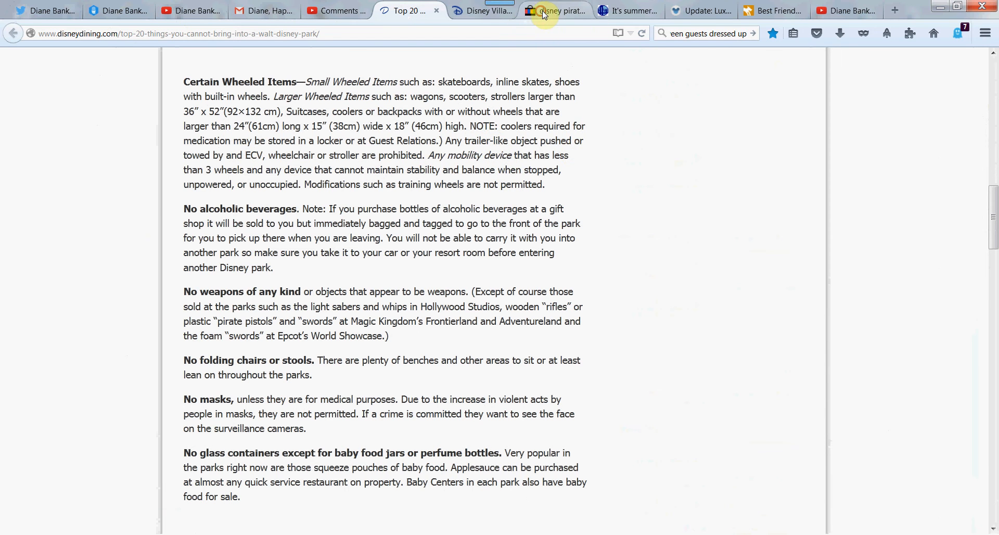
Switch to the Disney Store page for the sold-out $149.00 20" Villains Luggage.
click(486, 11)
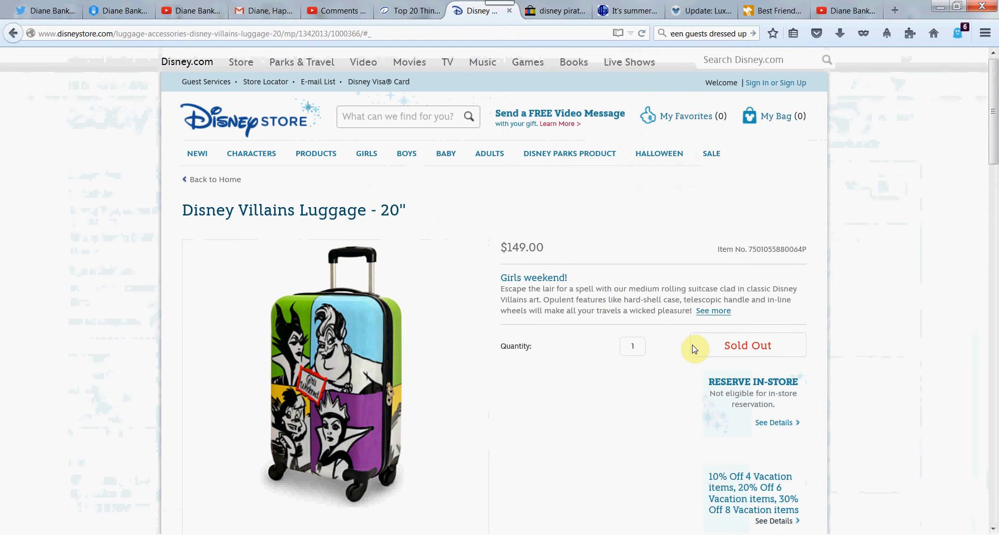
Return to the banned-items article and highlight the alcohol and toy weapons rules, then show eBay results.
click(403, 12)
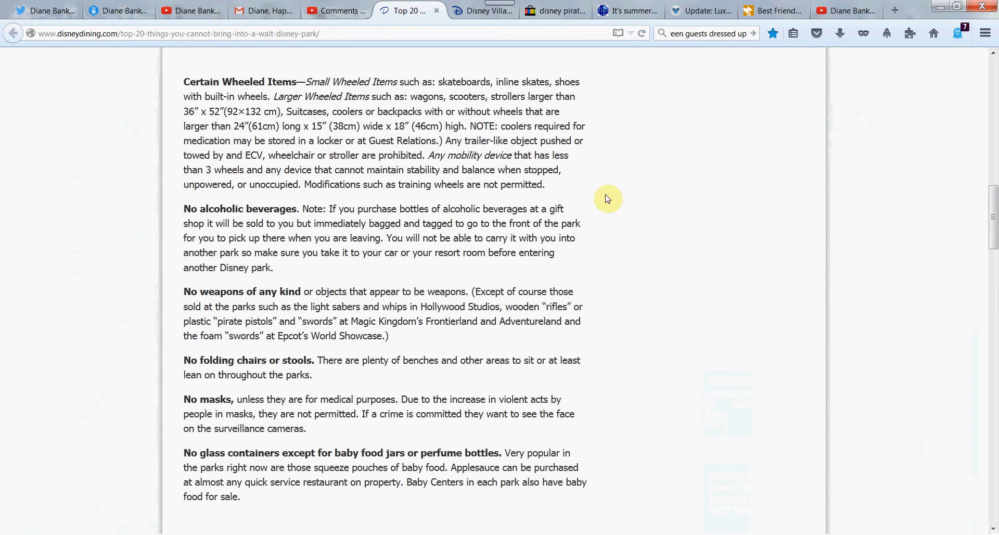
mouse_move(606, 180)
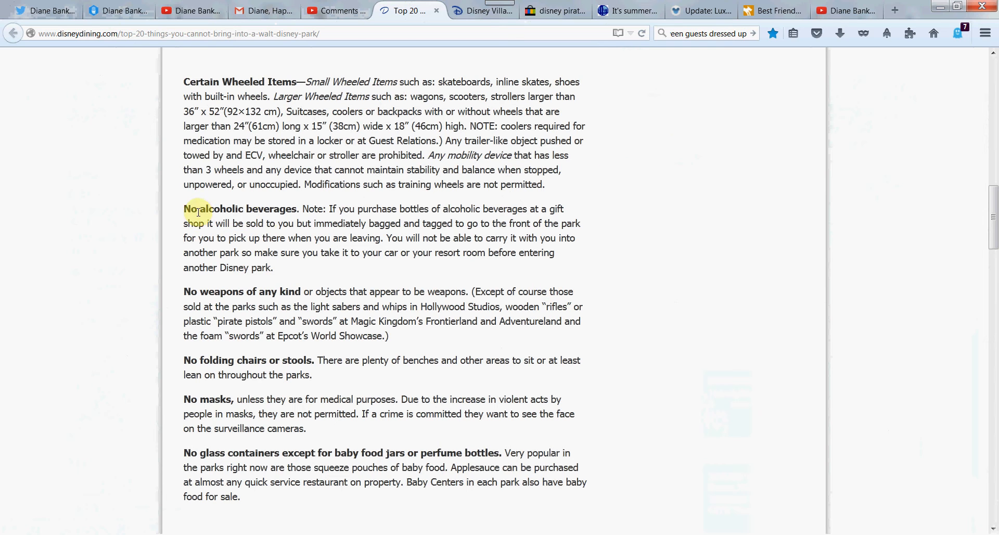
mouse_move(387, 208)
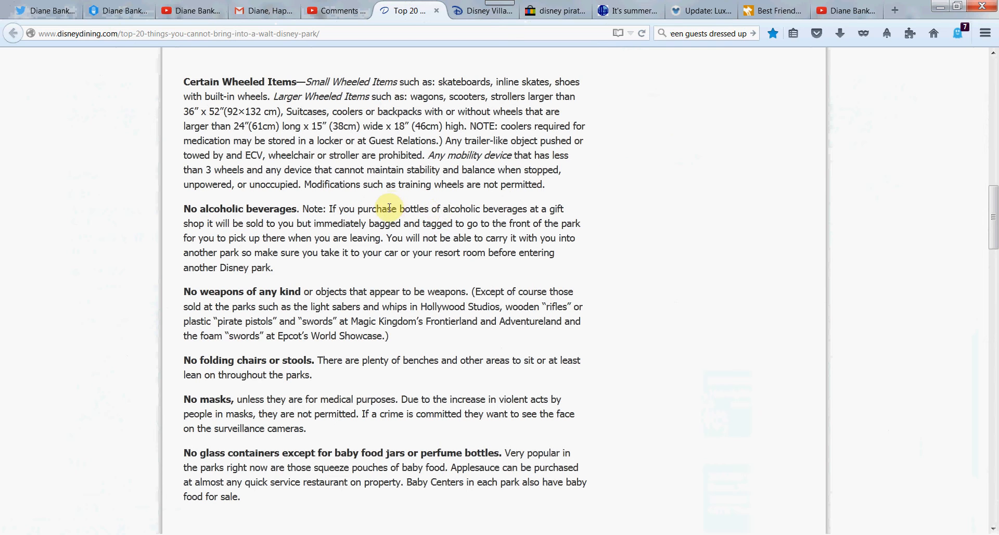
mouse_move(580, 231)
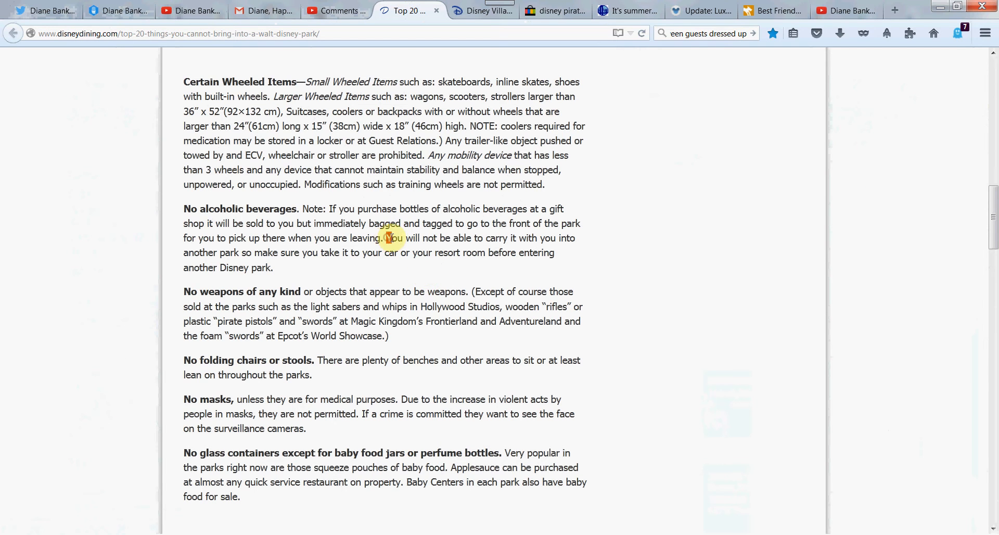
drag(386, 237, 400, 253)
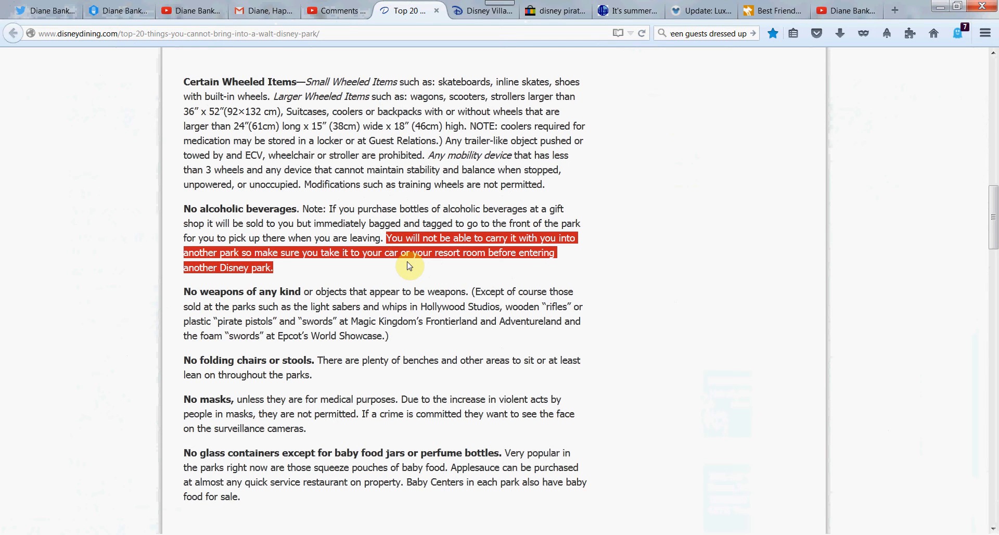
mouse_move(408, 266)
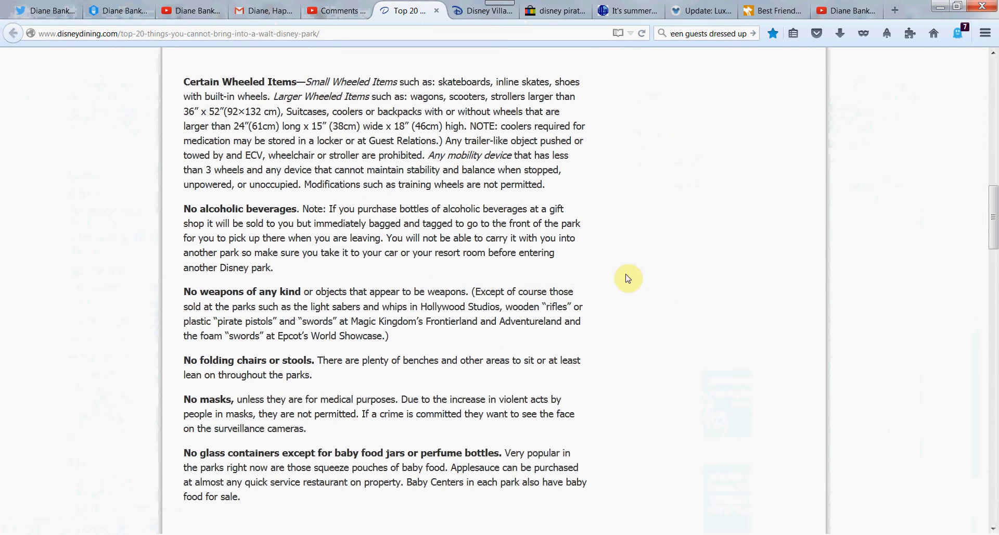
mouse_move(679, 287)
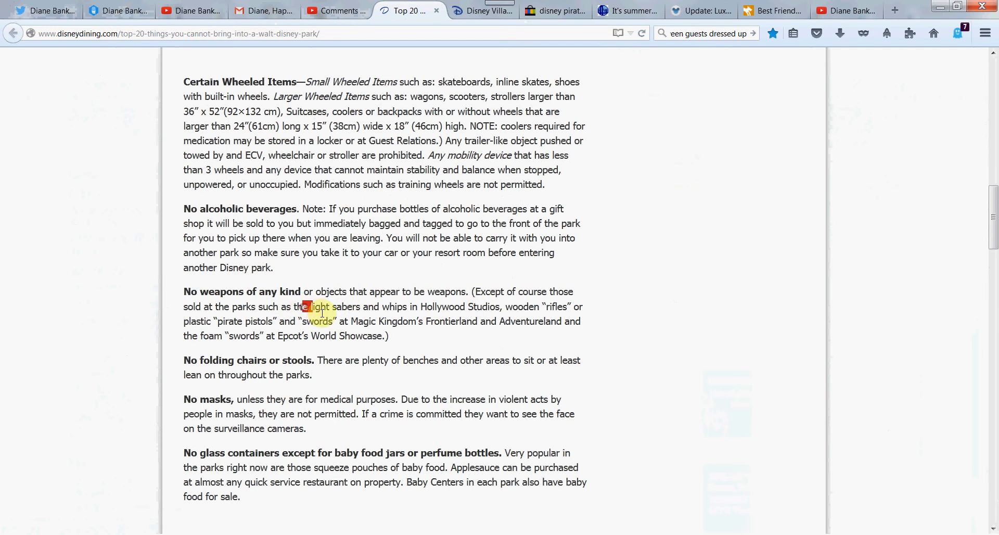
drag(303, 306, 502, 307)
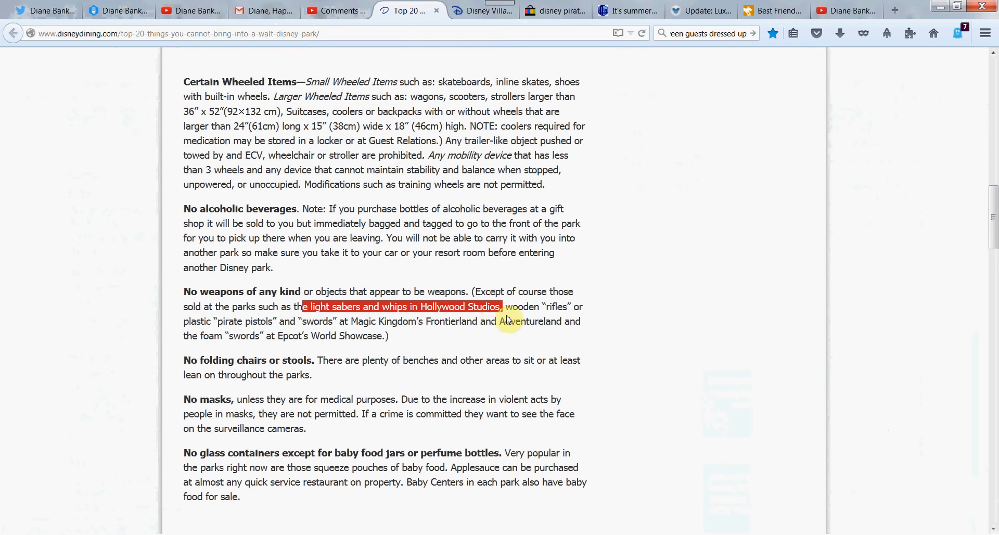
drag(502, 307, 389, 337)
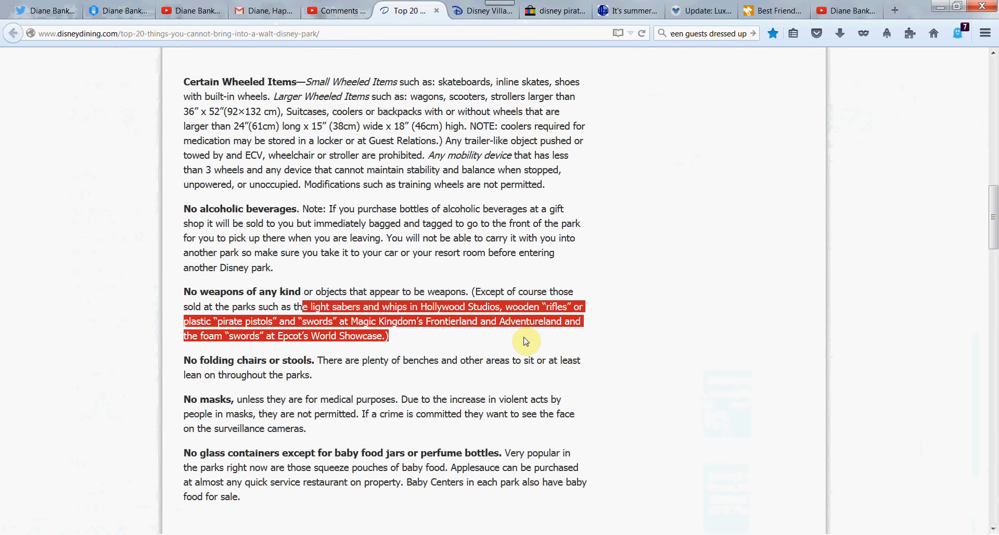
click(619, 330)
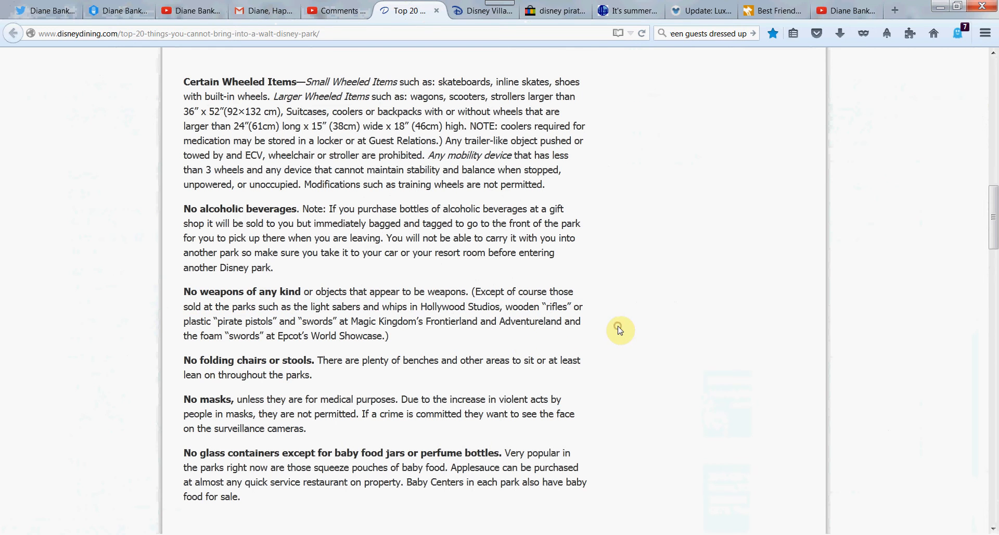
click(559, 11)
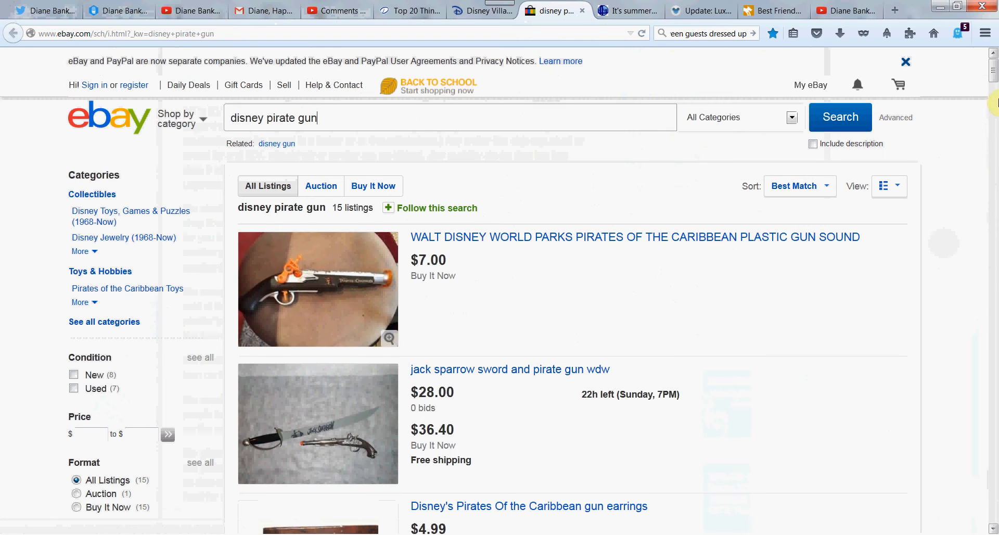
Scroll the eBay pirate gun listings to the $4.99 gun earrings and cap gun replica.
scroll(down, 3)
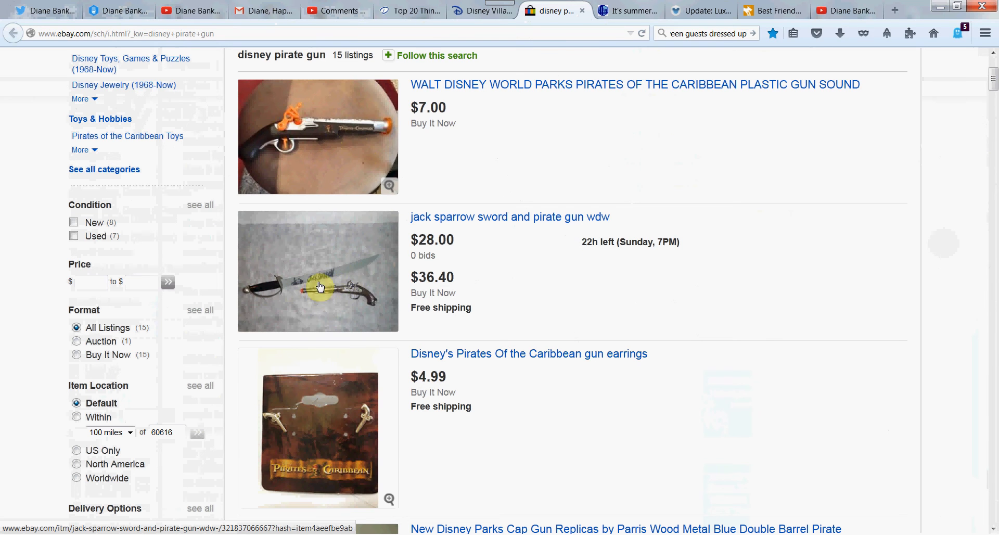
mouse_move(298, 246)
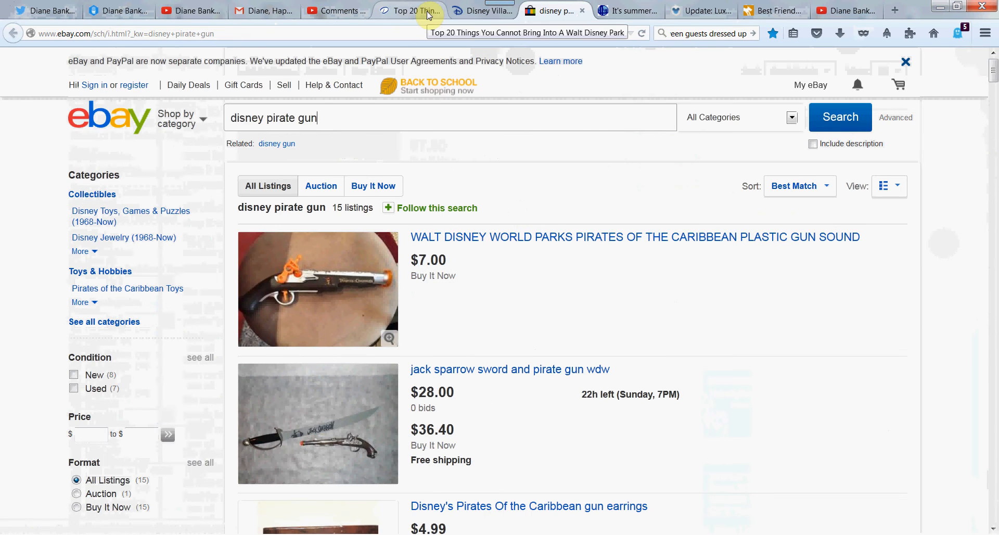
Return to the banned-items article and highlight the no folding chairs or stools rule.
click(413, 11)
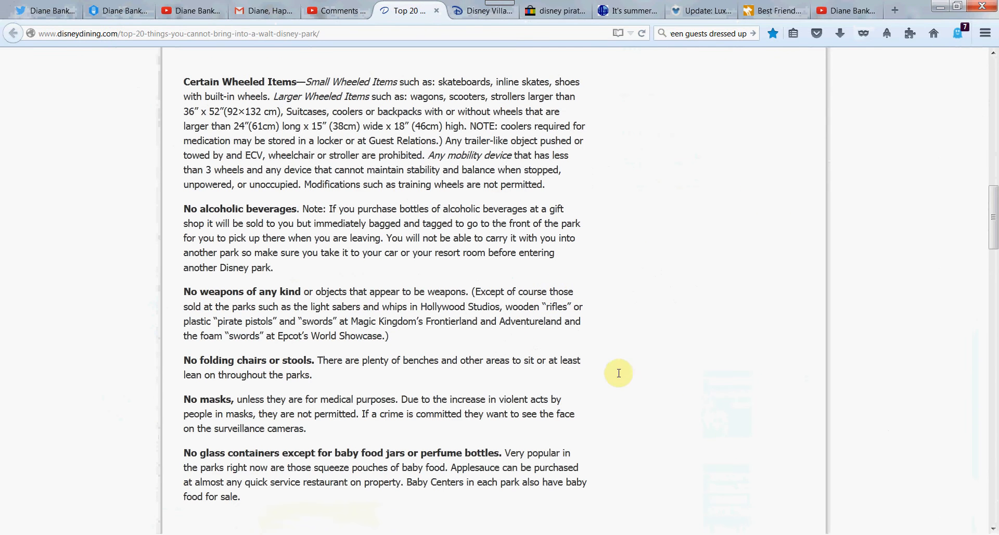
drag(183, 359, 312, 374)
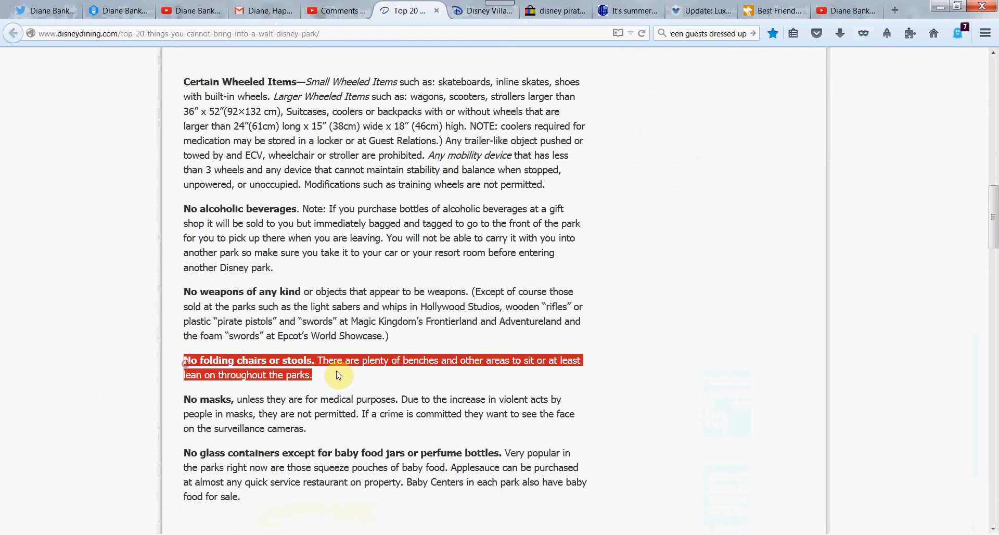
click(994, 268)
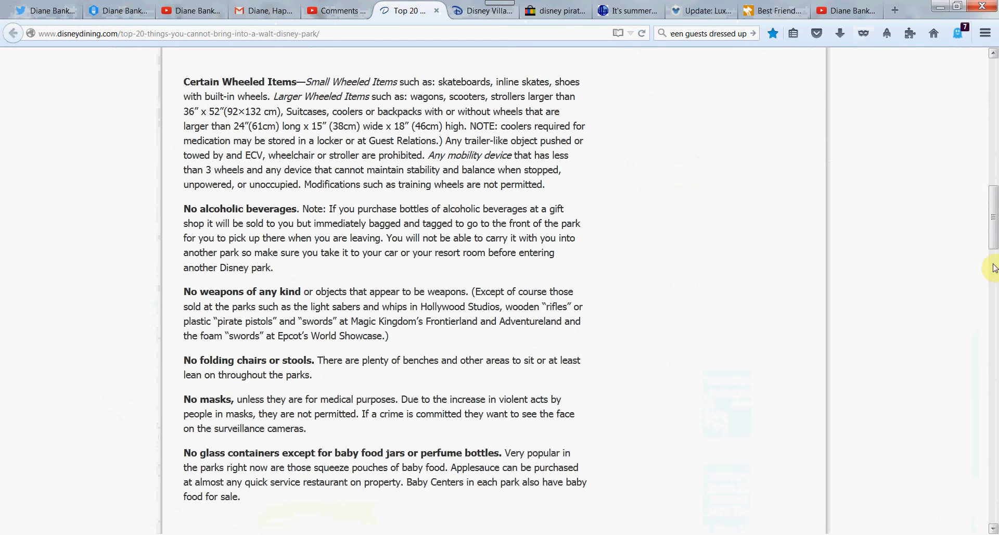
Scroll down to the masks rule and highlight why masks are not permitted.
scroll(down, 3)
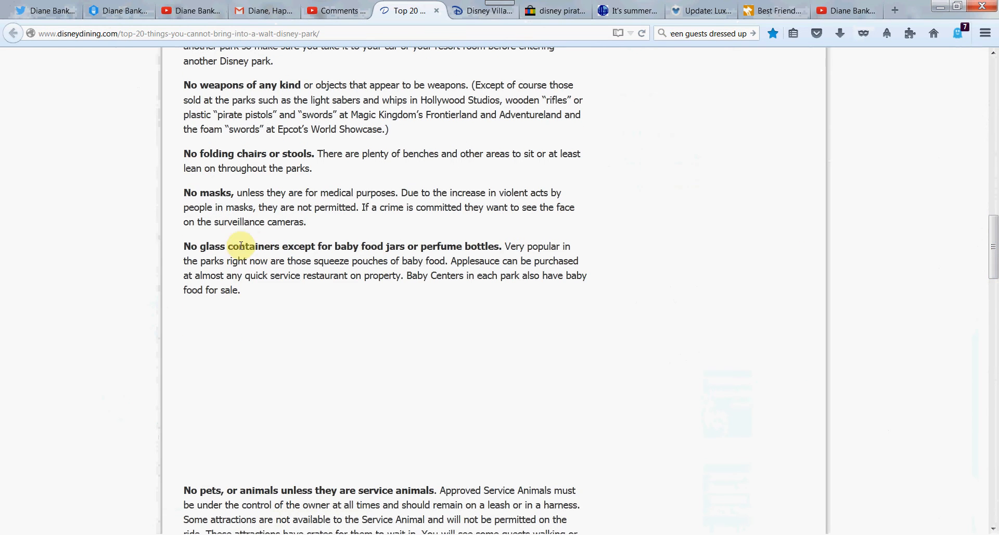
drag(278, 207, 448, 207)
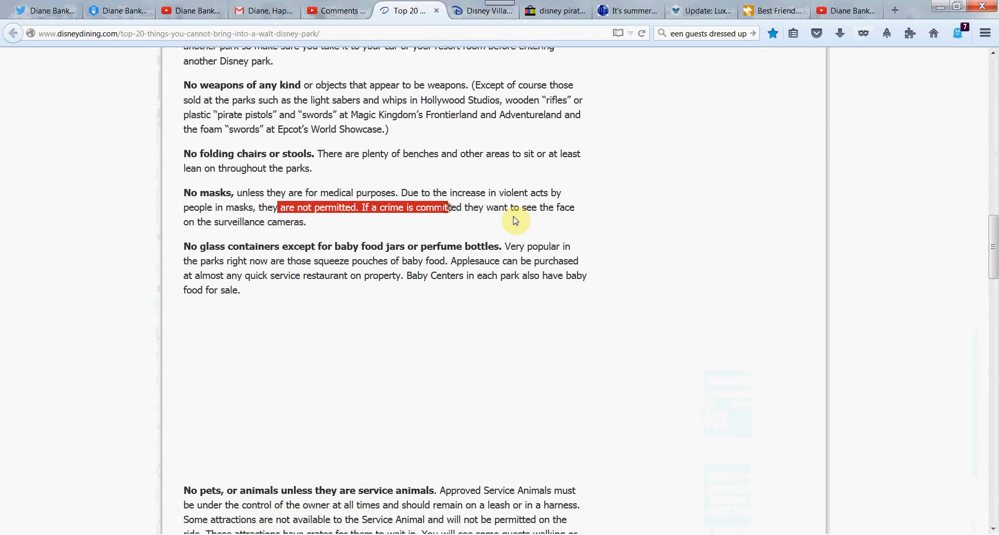
click(205, 207)
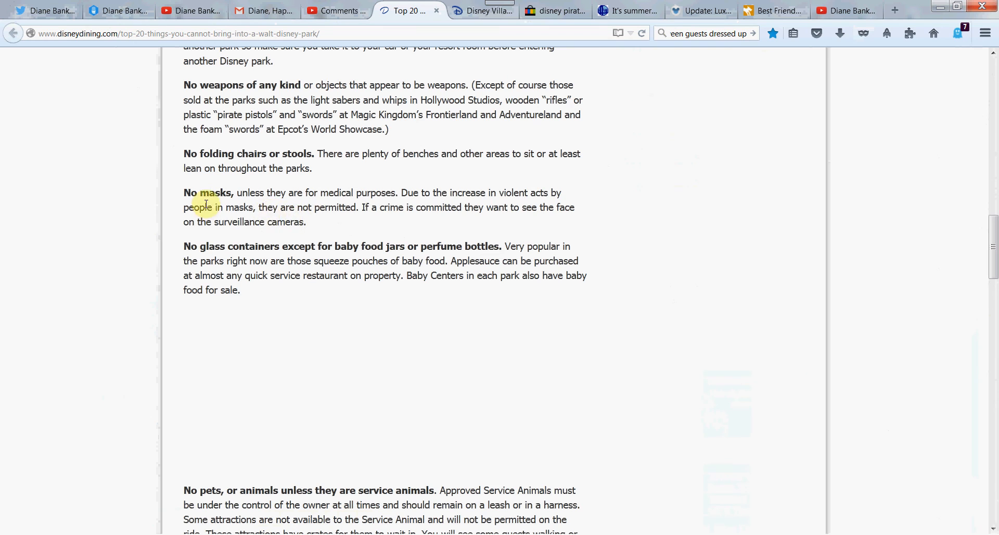
drag(203, 207, 306, 222)
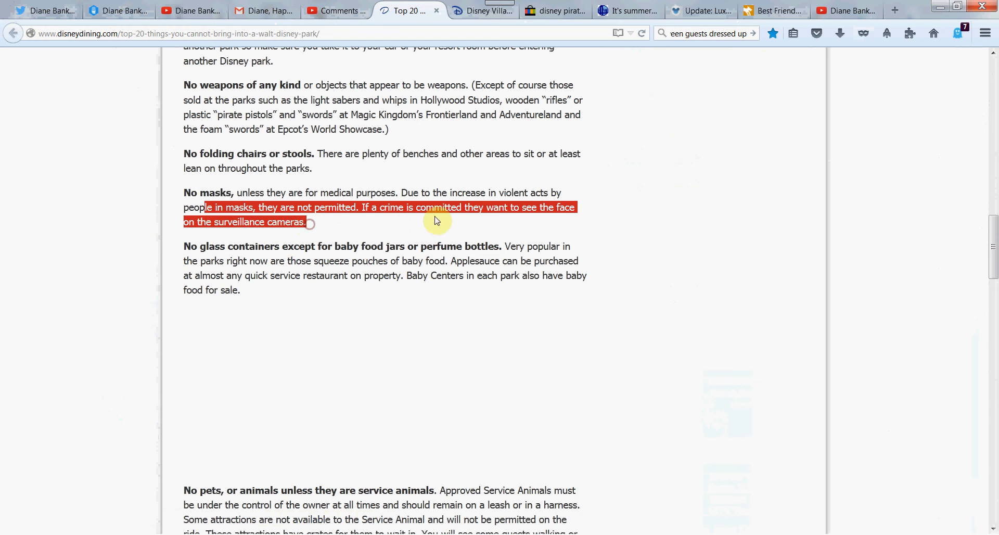
click(437, 221)
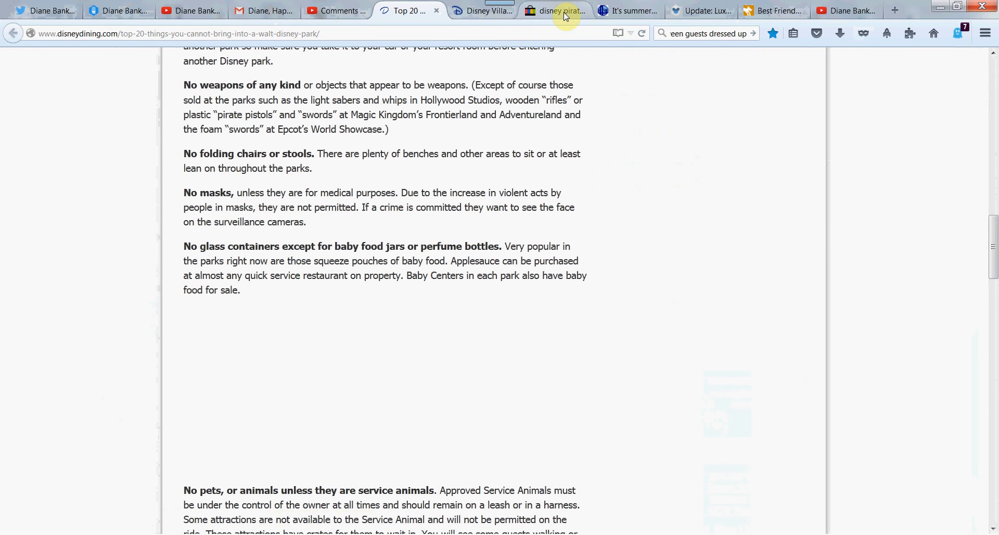
Look over the SILive holiday-celebrations article, then return to the banned-items article.
click(632, 11)
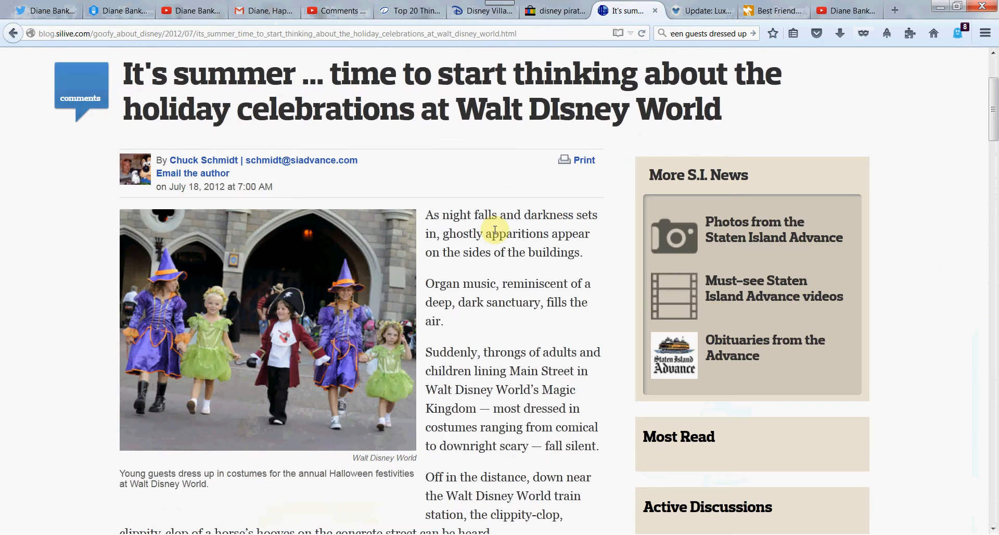
mouse_move(395, 337)
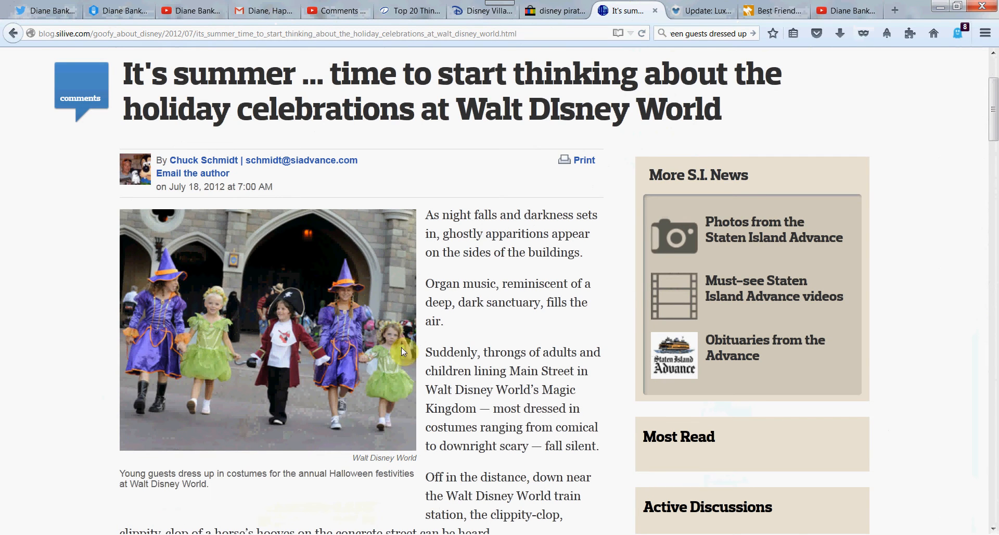
click(562, 10)
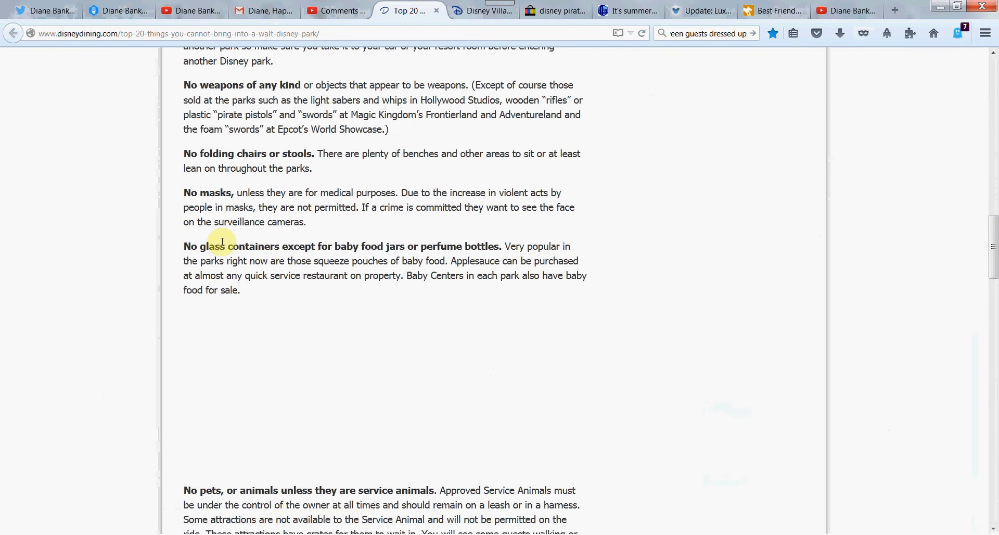
mouse_move(445, 292)
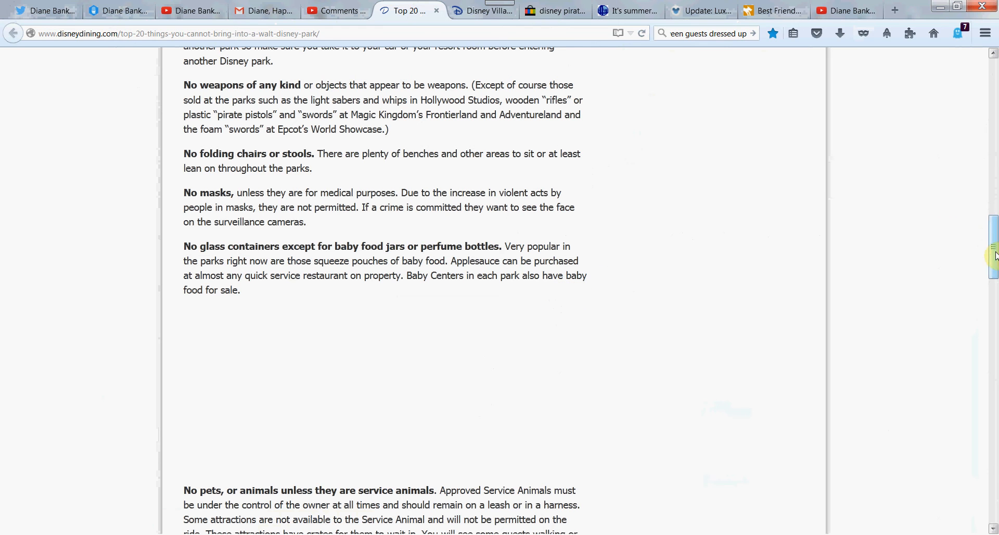
Scroll down to the no-pets rule and highlight the pet resort and campsite sentences.
scroll(down, 3)
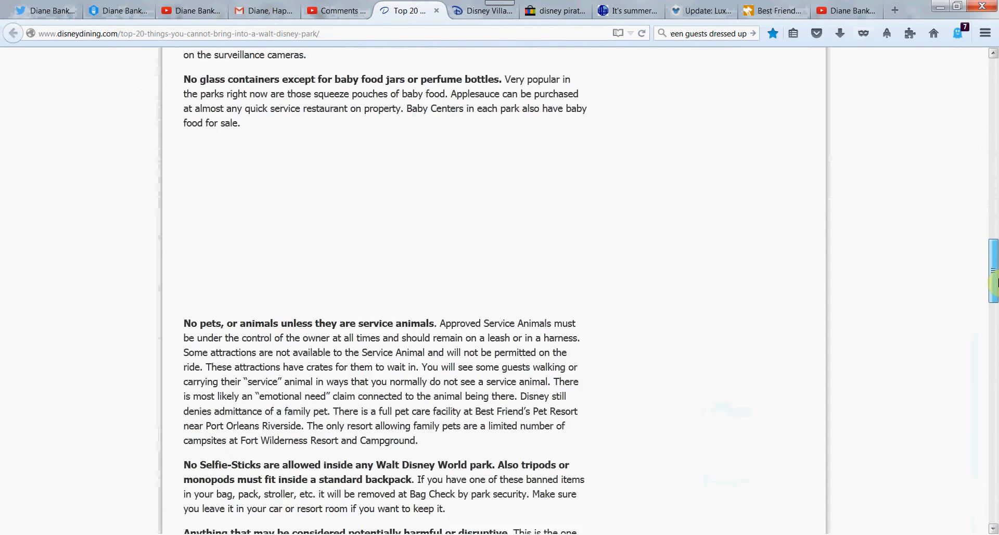
scroll(down, 3)
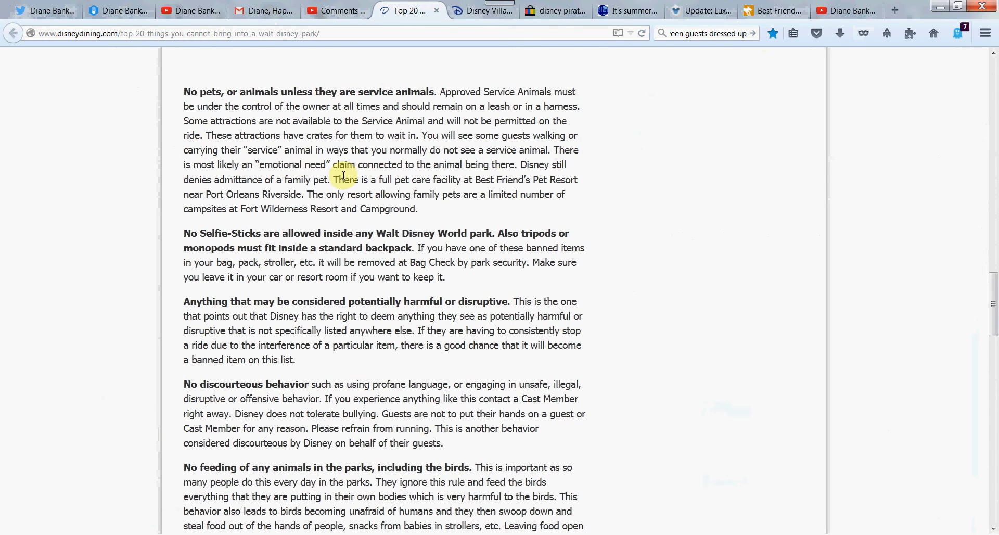
drag(332, 179, 494, 194)
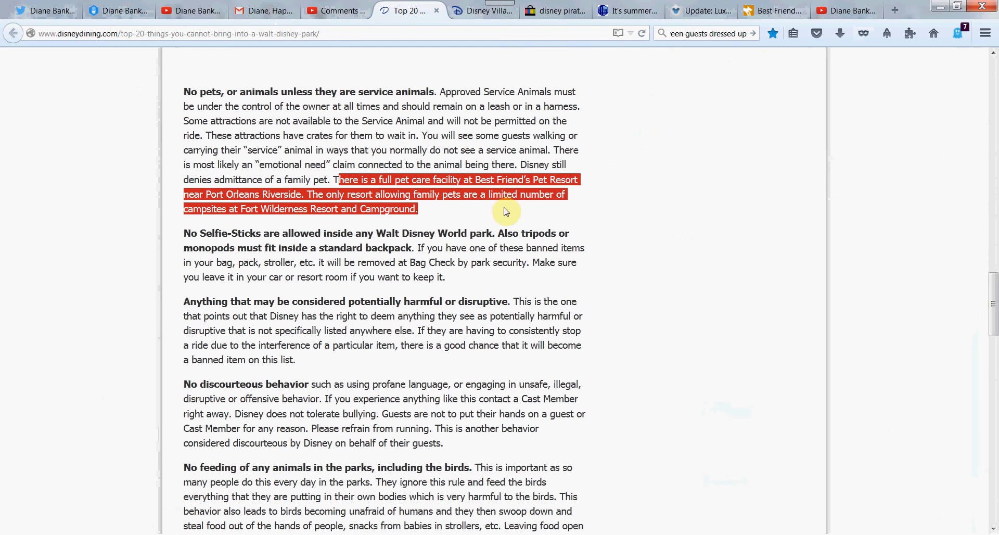
mouse_move(507, 215)
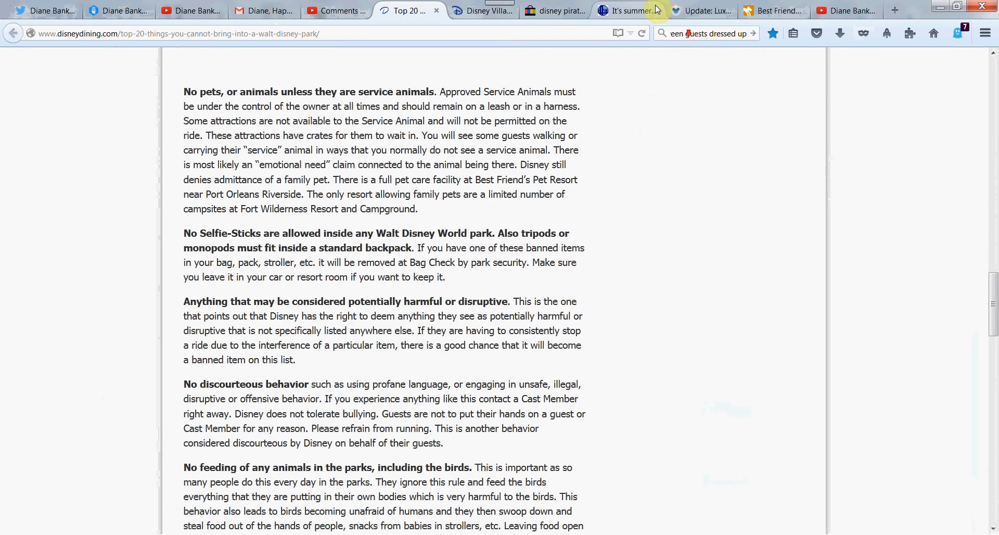
Switch to the Disney Parks Blog post on the luxury Best Friends pet resort.
click(700, 10)
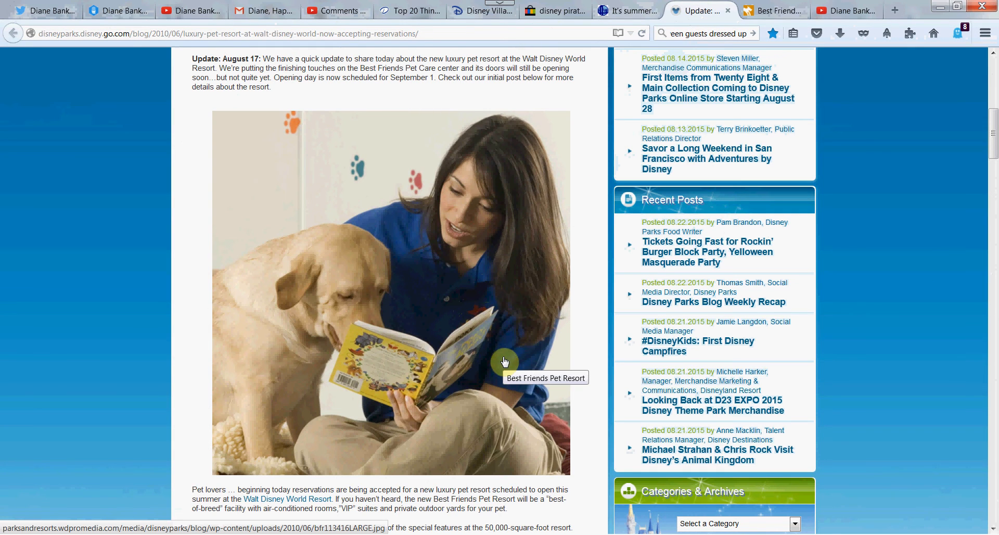
mouse_move(479, 385)
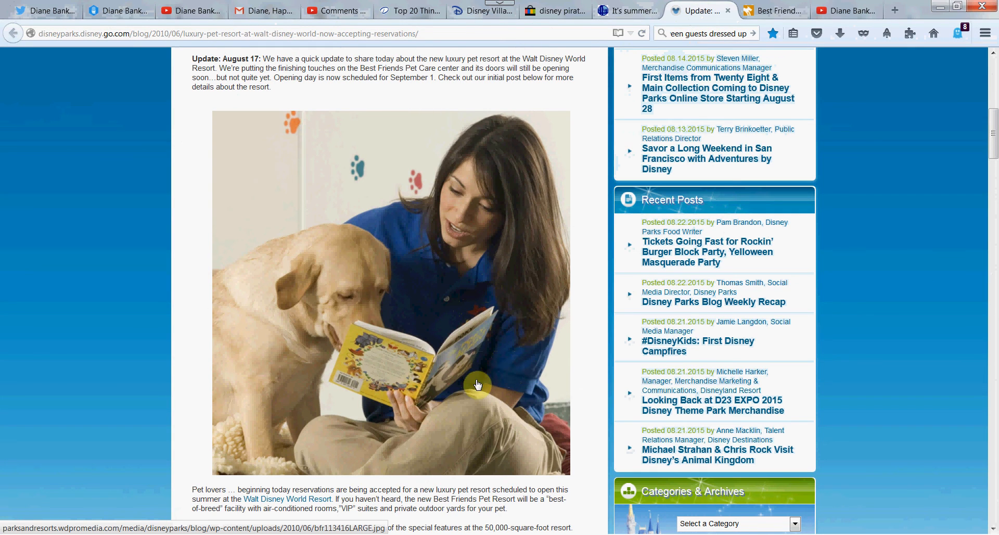
mouse_move(722, 55)
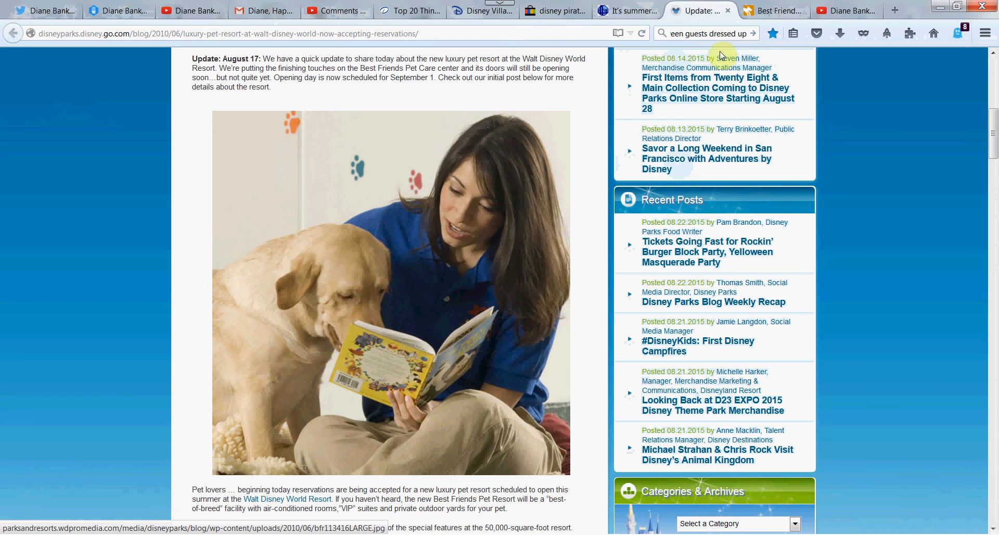
Look over the Best Friends Pet Care homepage and services, then move to YouTube.
click(776, 10)
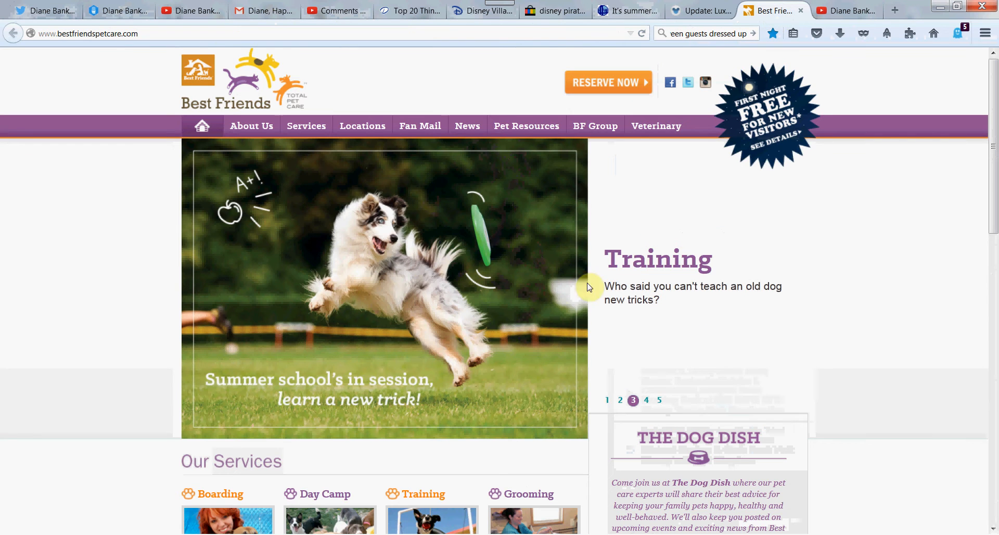
mouse_move(537, 405)
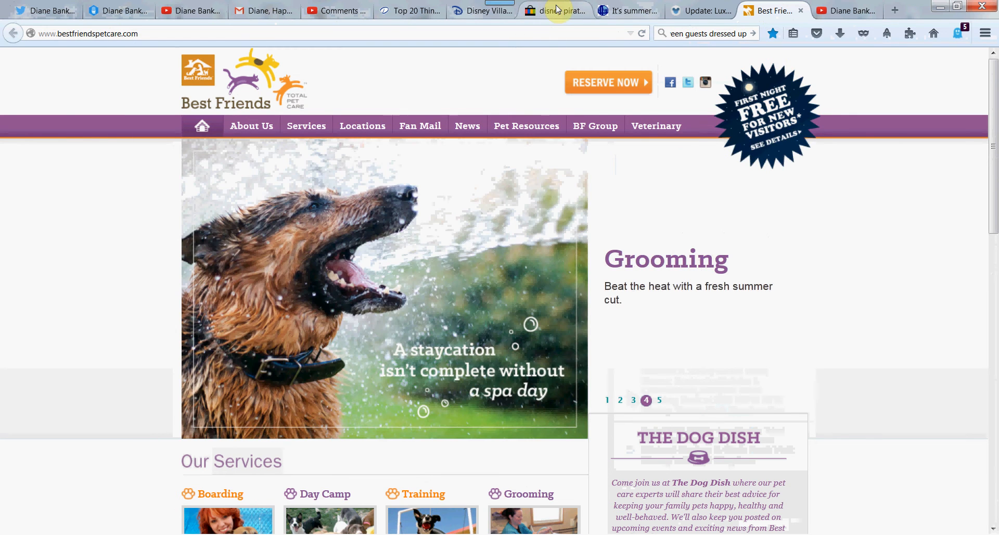
mouse_move(562, 12)
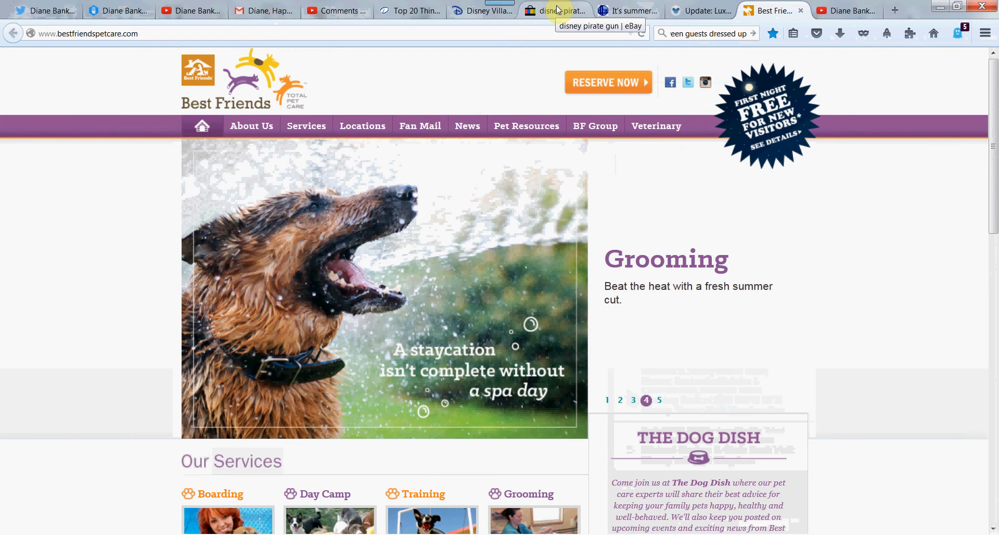
click(410, 10)
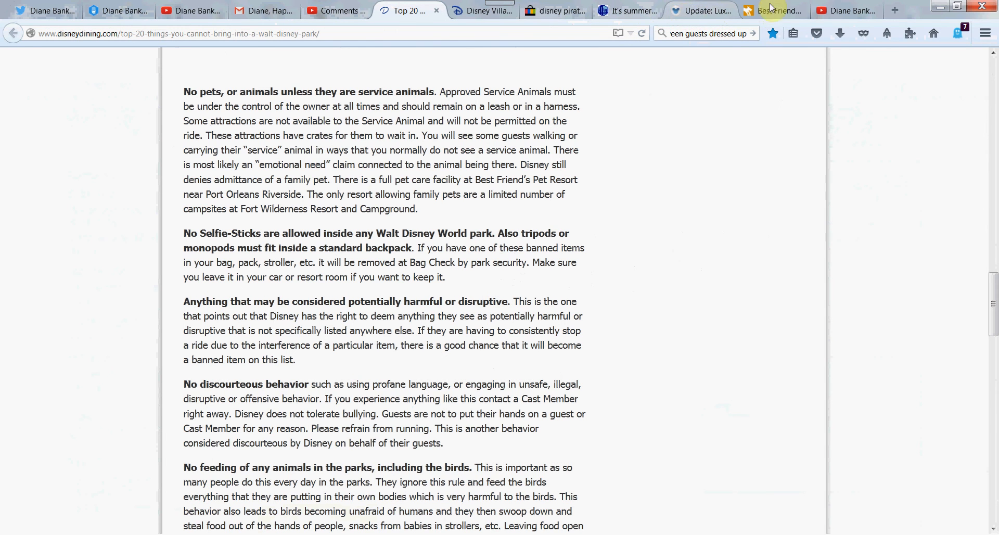
click(847, 10)
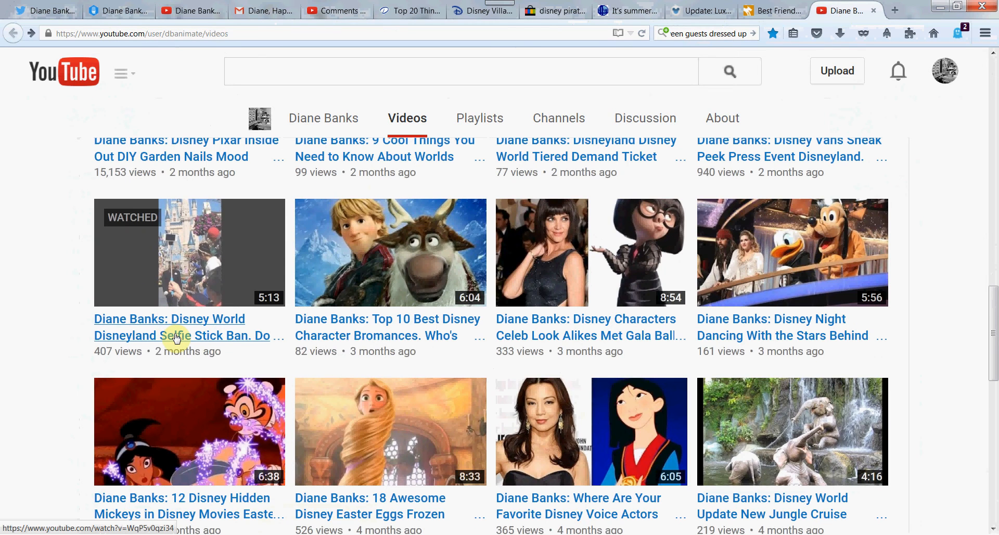
mouse_move(177, 337)
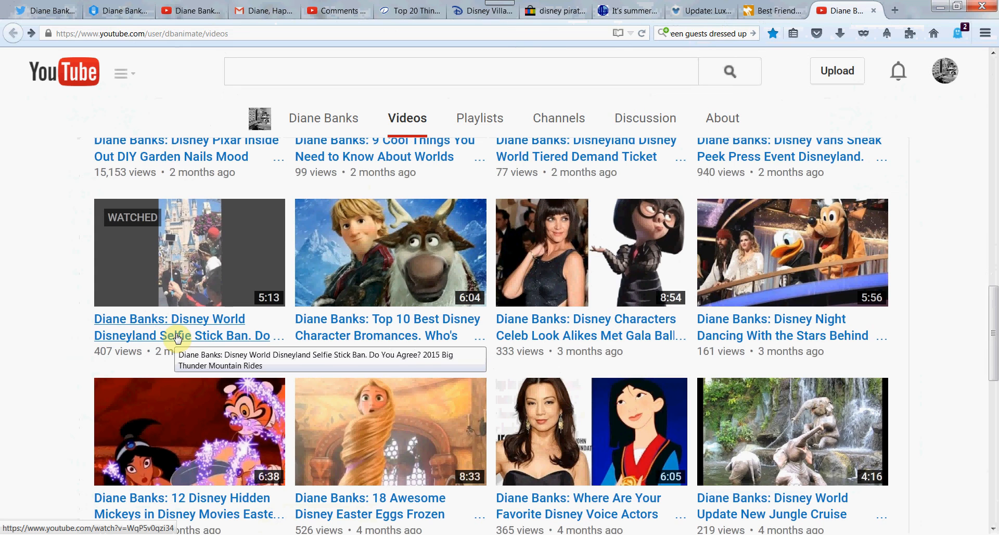
mouse_move(217, 265)
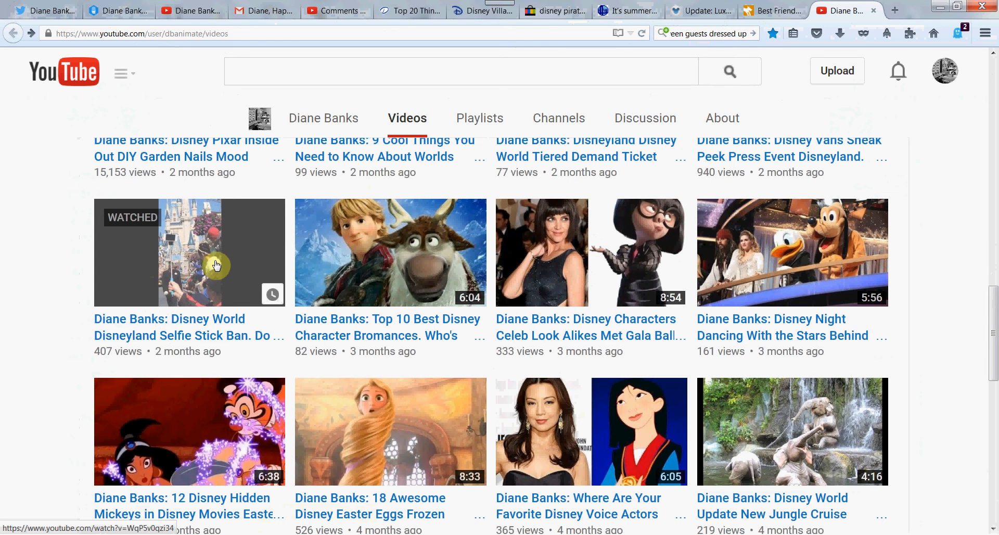
Leave the selfie stick ban video and return to DisneyDining's selfie-stick rule.
click(407, 12)
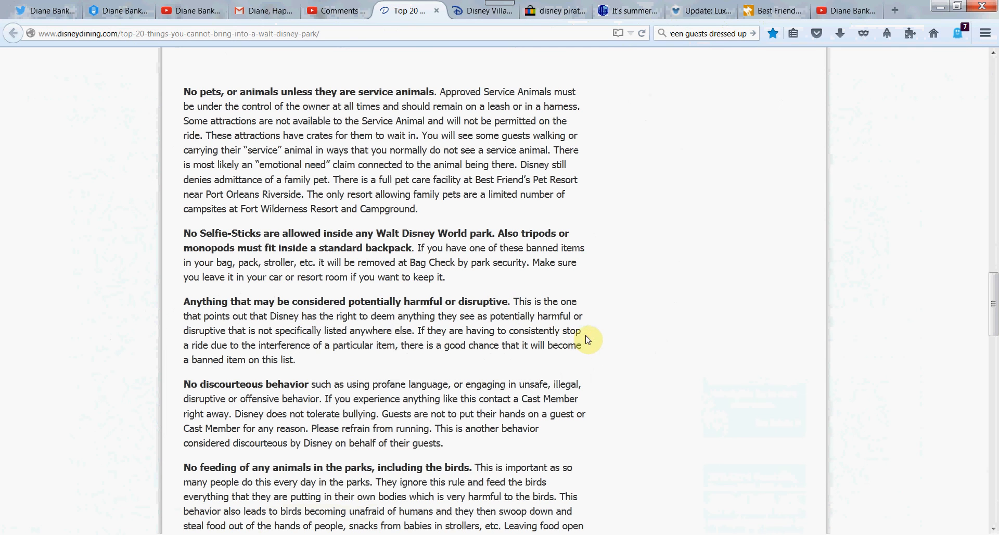
Read the discourteous-behavior rules, highlighting the no-touching guests or Cast Members lines.
scroll(down, 3)
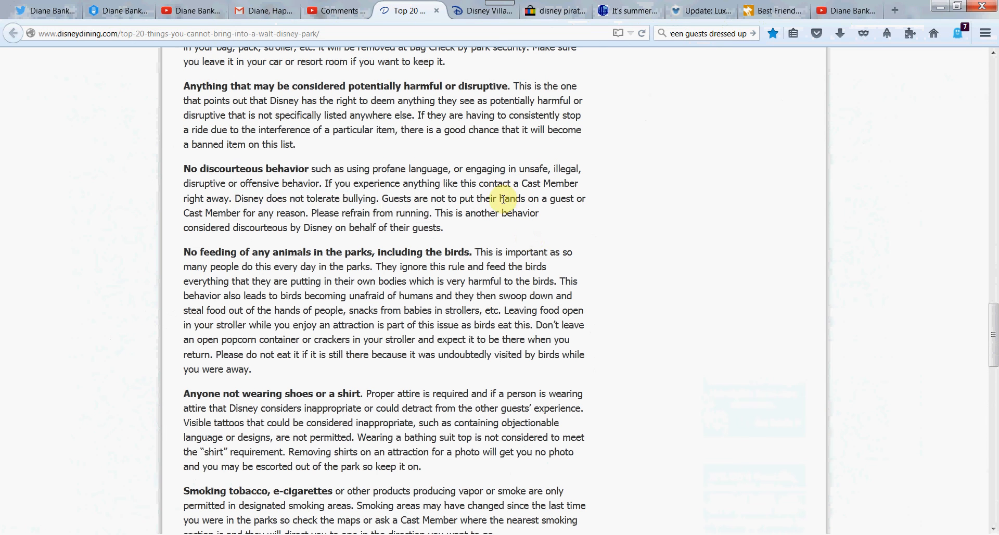
drag(480, 199, 499, 213)
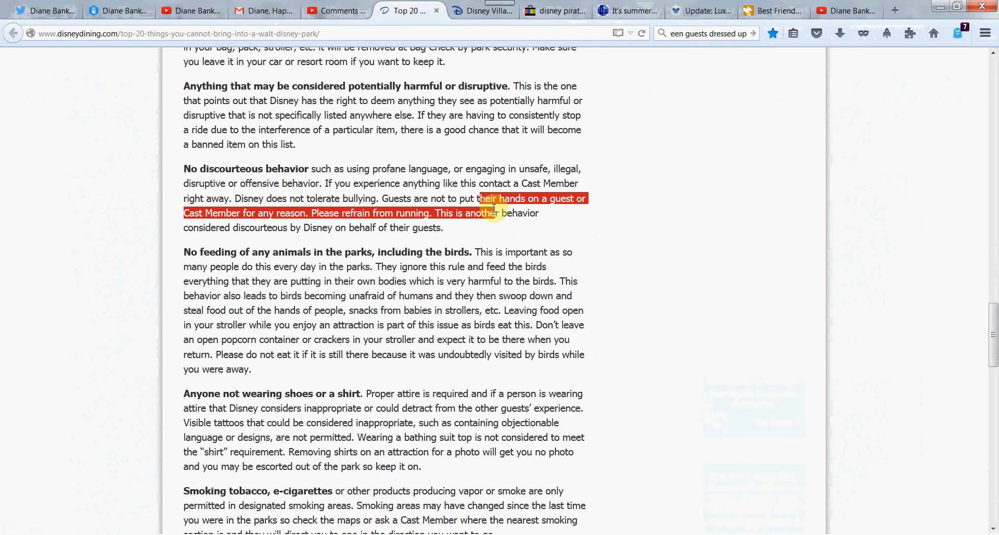
drag(497, 213, 502, 228)
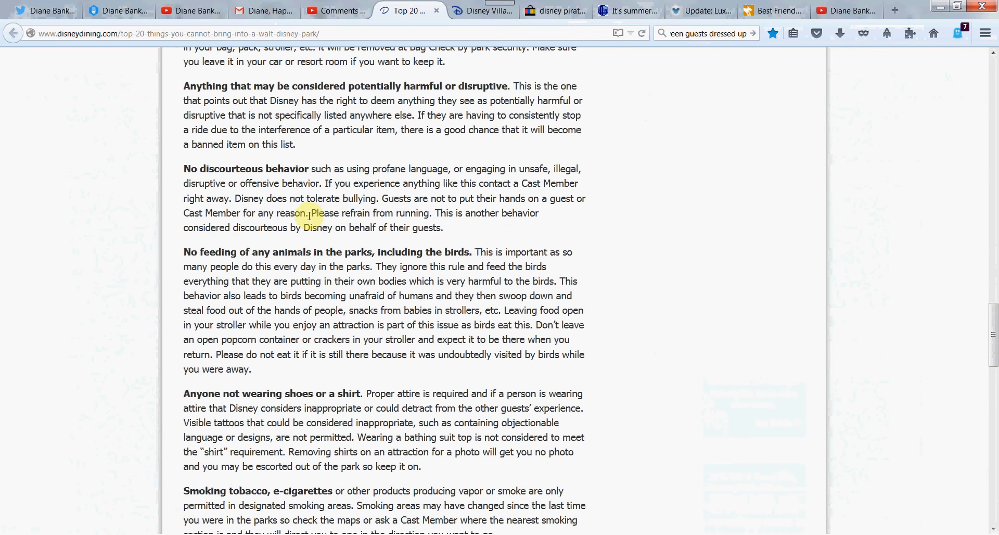
drag(312, 213, 434, 213)
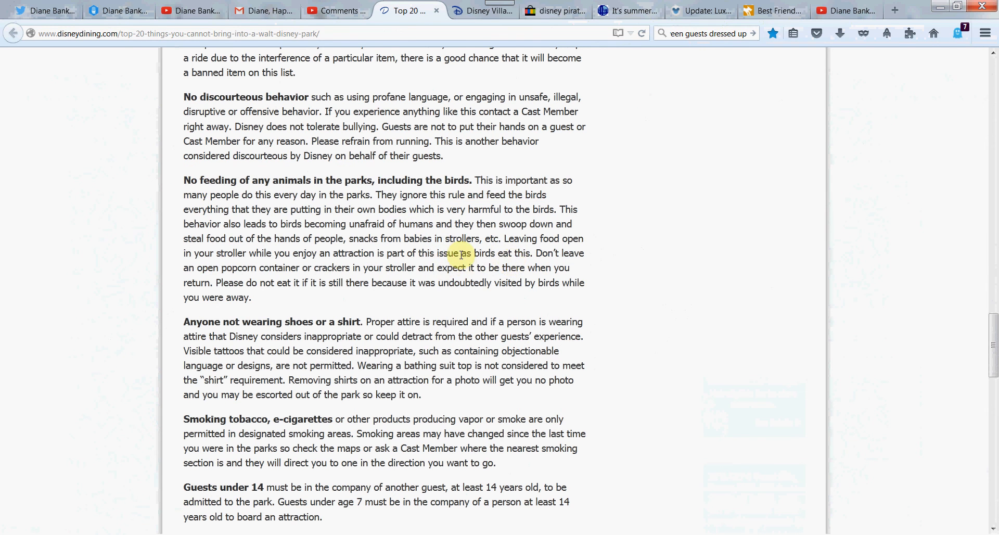
drag(254, 238, 465, 253)
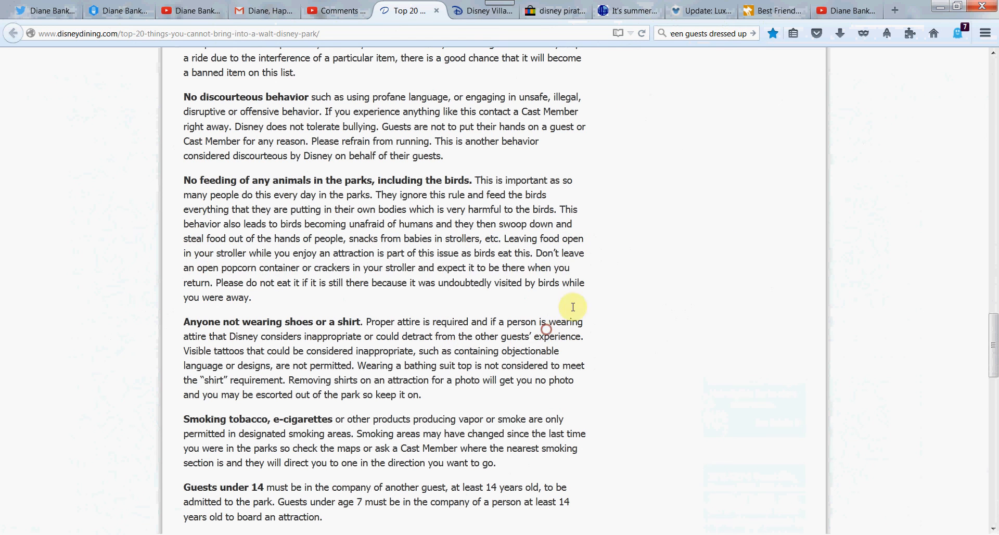
Highlight the no-shoes-or-shirt rule and its sentence about bathing suit tops.
scroll(down, 3)
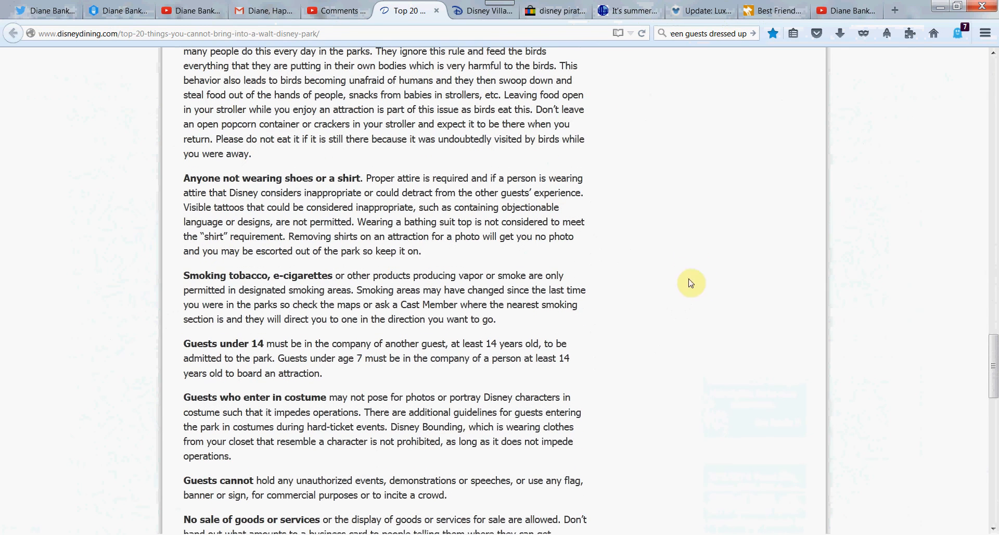
mouse_move(75, 133)
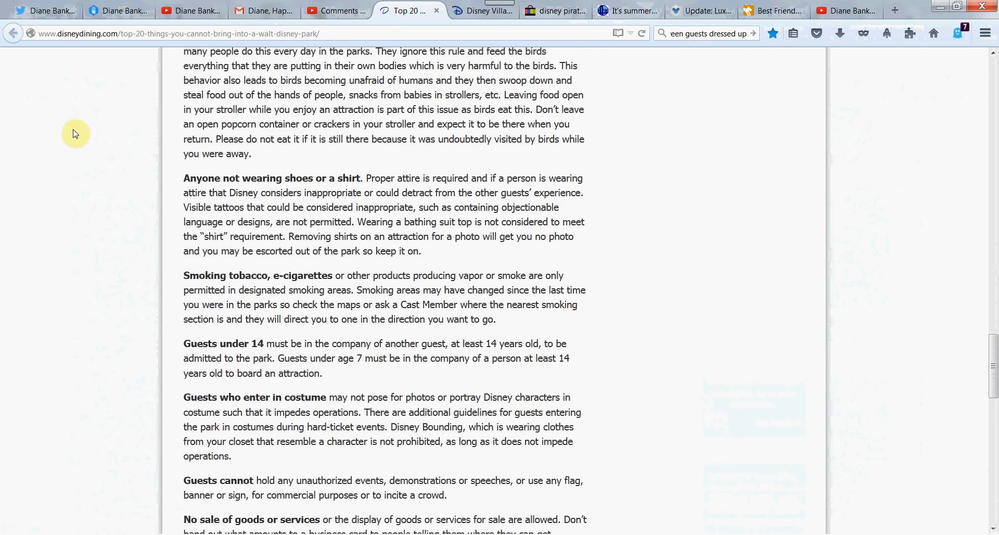
drag(285, 178, 352, 207)
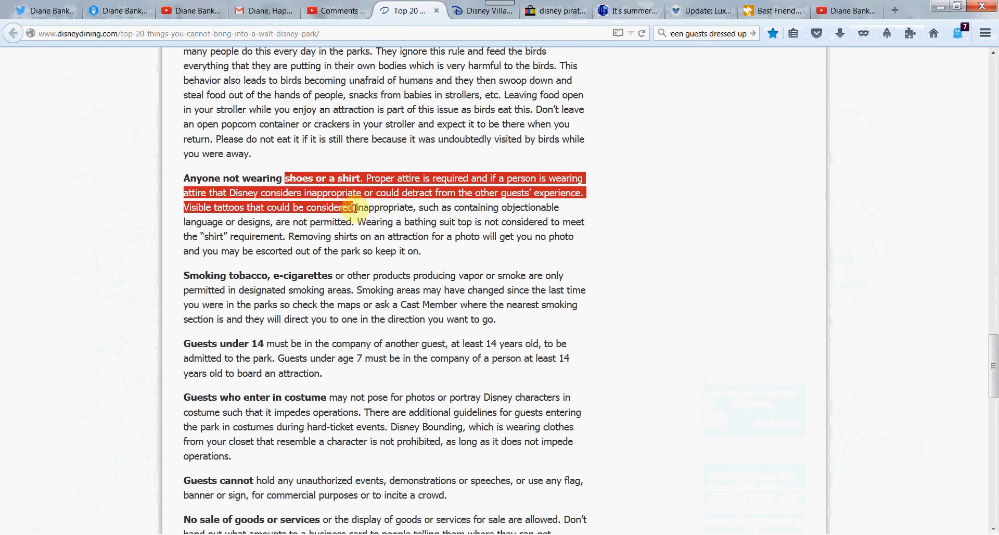
click(360, 233)
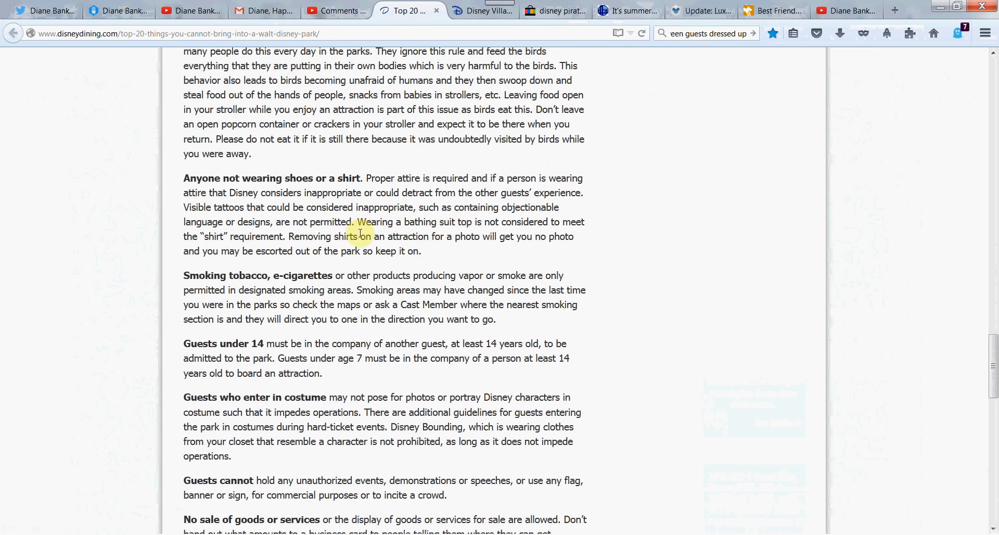
drag(358, 222, 510, 237)
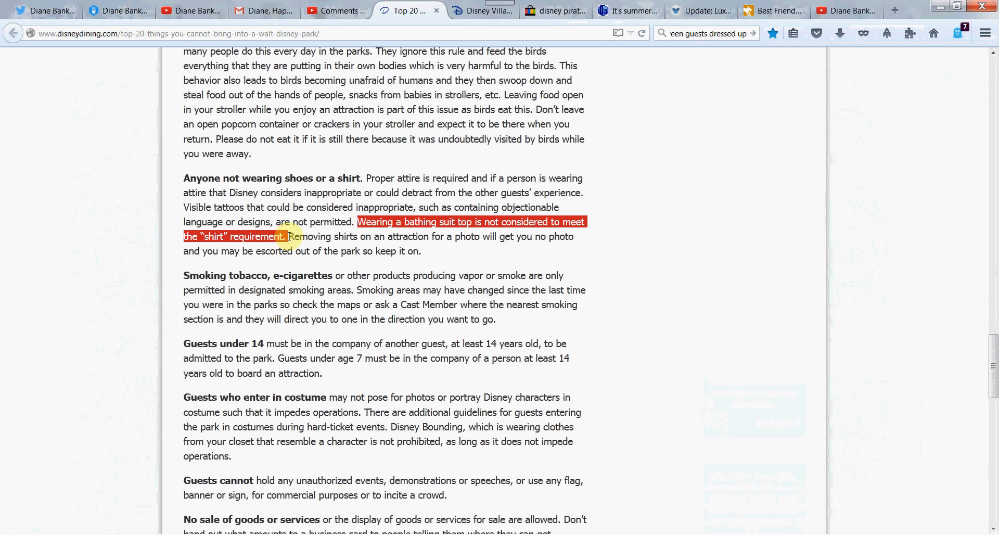
mouse_move(633, 262)
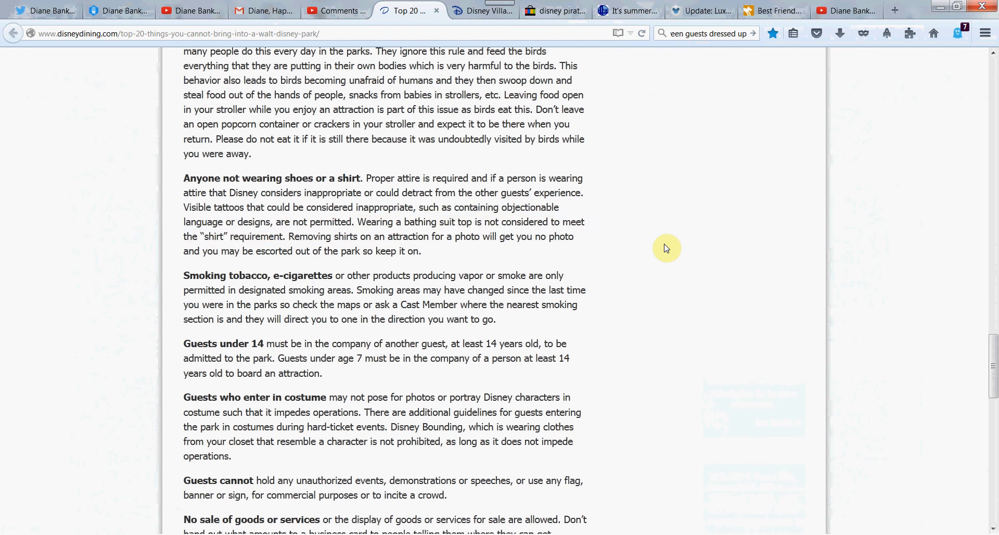
mouse_move(733, 259)
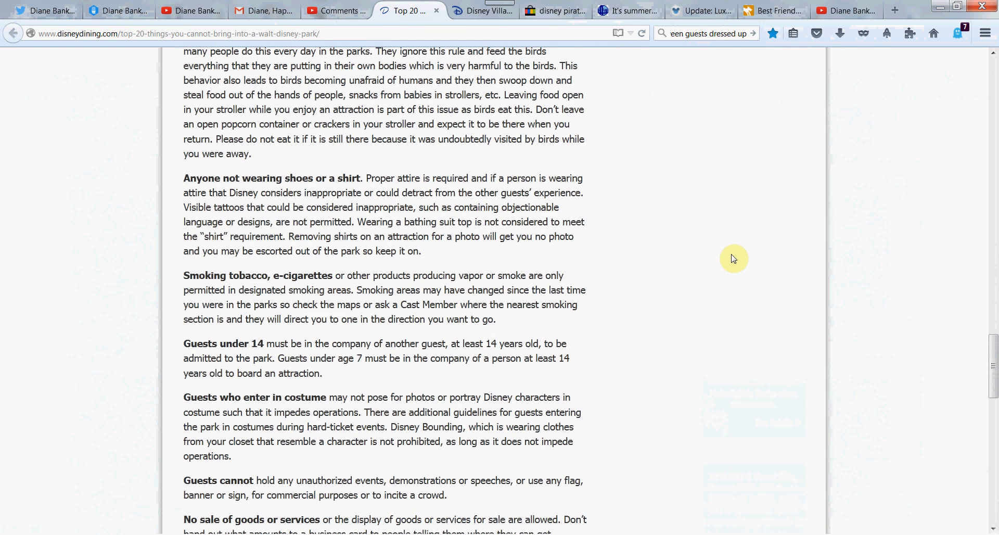
mouse_move(734, 263)
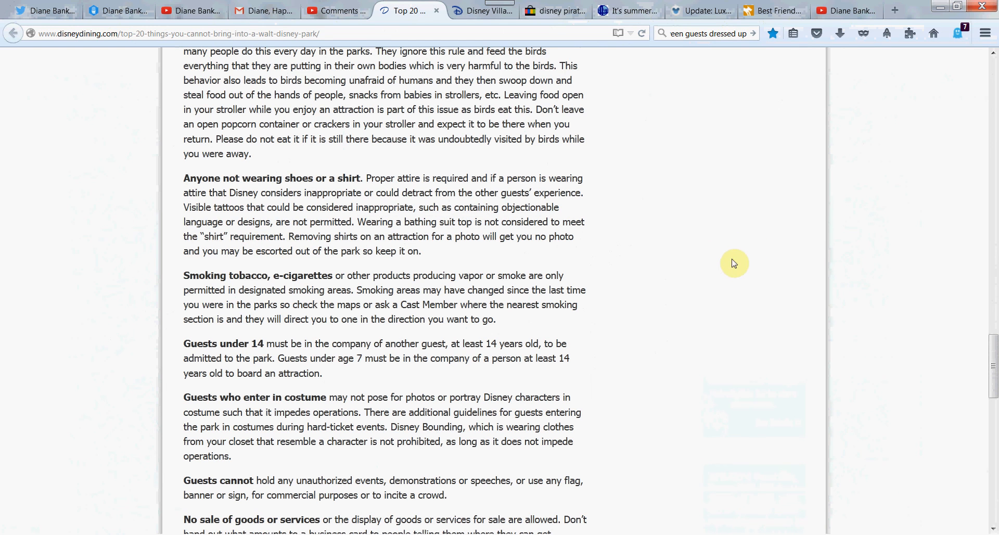
mouse_move(993, 108)
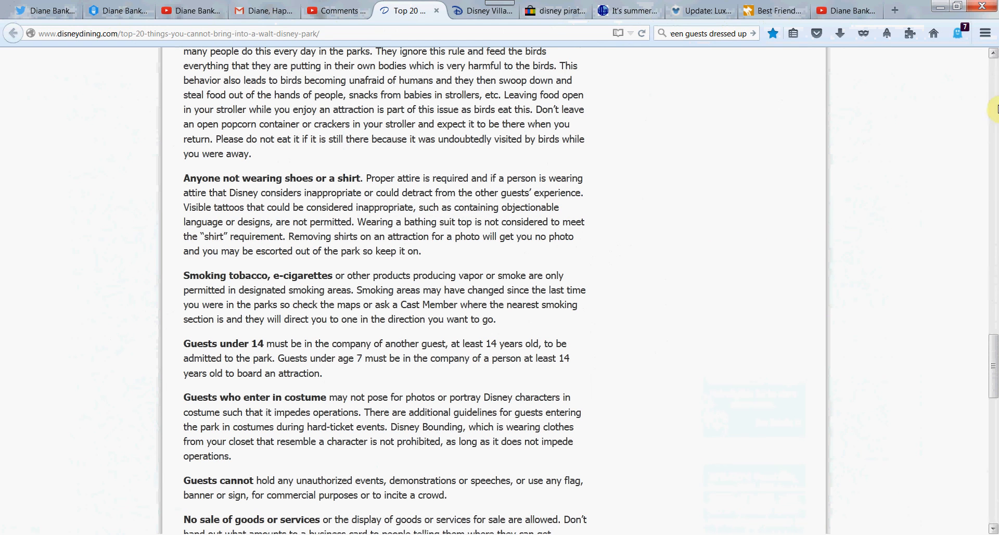
Mark the costume rule through the hard-ticket event and Disney Bounding sentences.
scroll(down, 3)
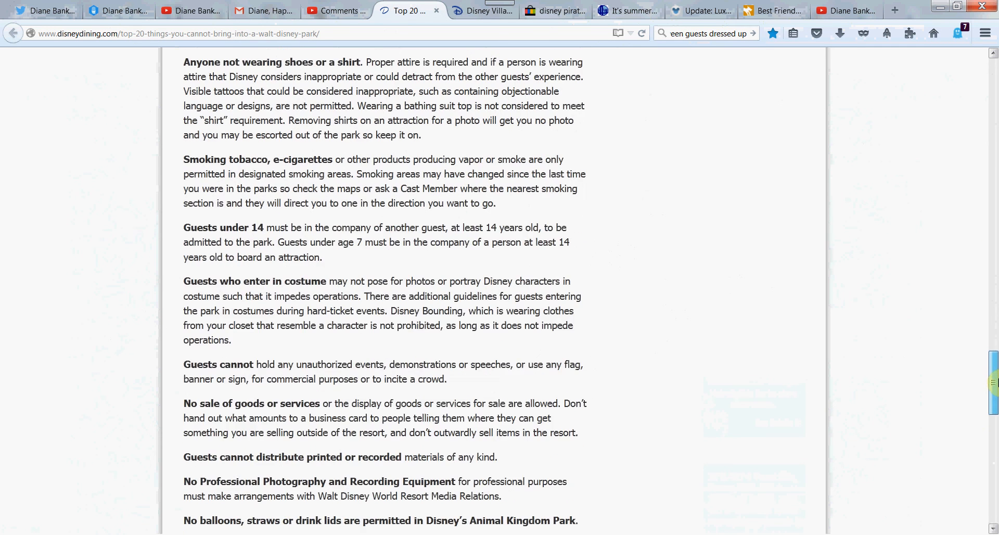
scroll(down, 3)
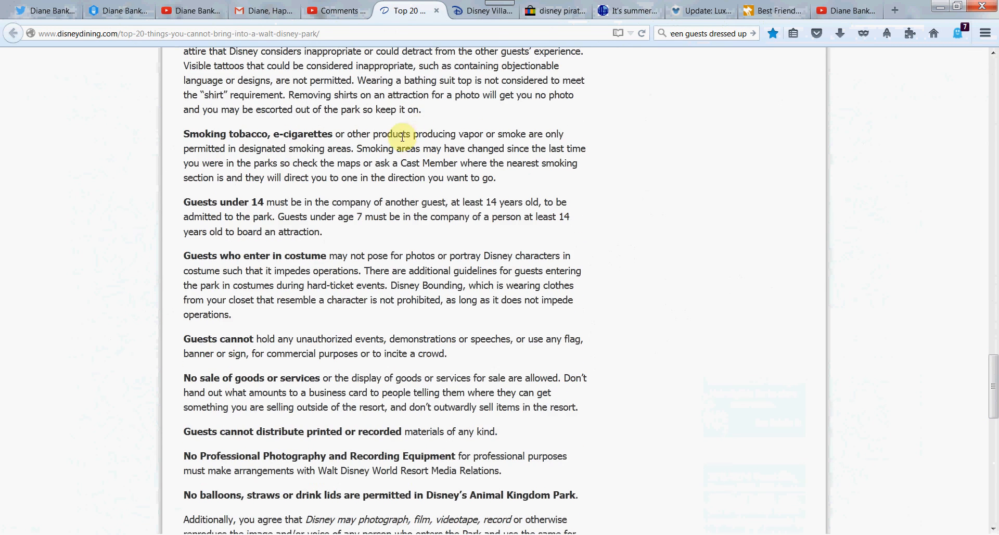
drag(402, 134, 424, 177)
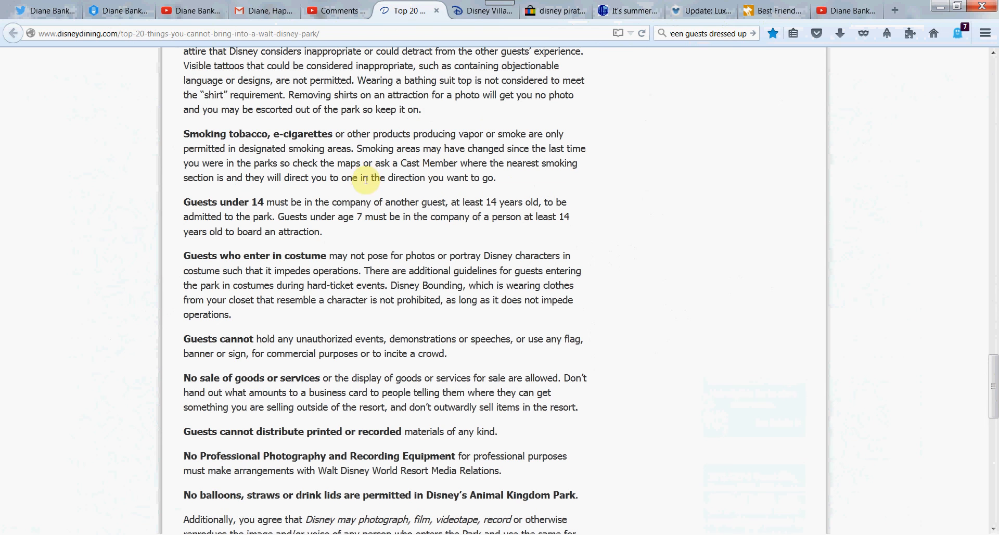
drag(184, 202, 323, 232)
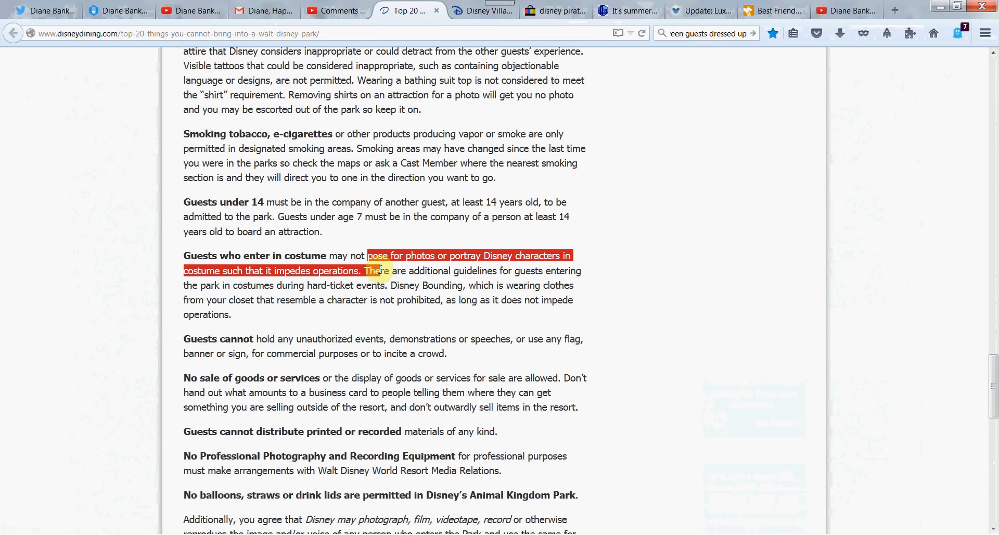
drag(367, 256, 391, 285)
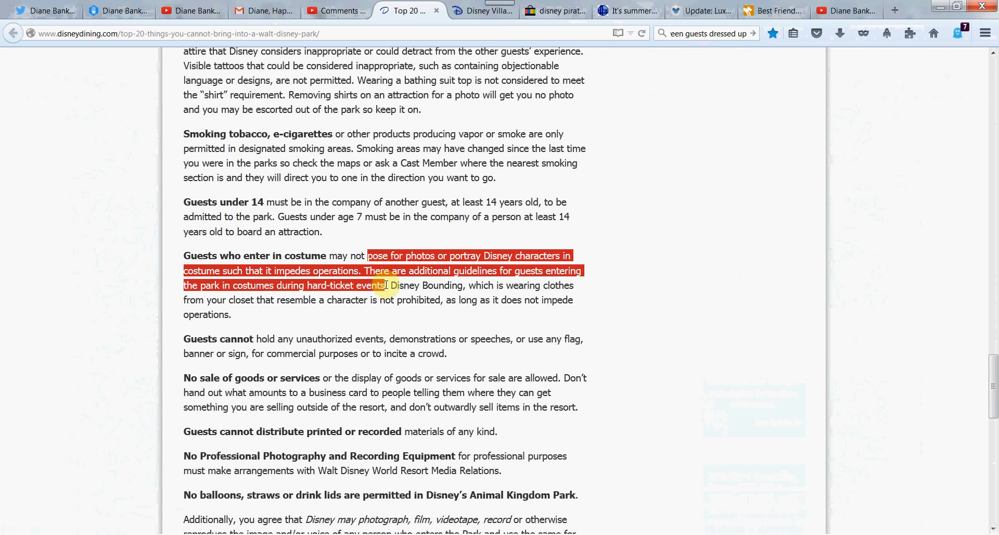
drag(384, 285, 392, 300)
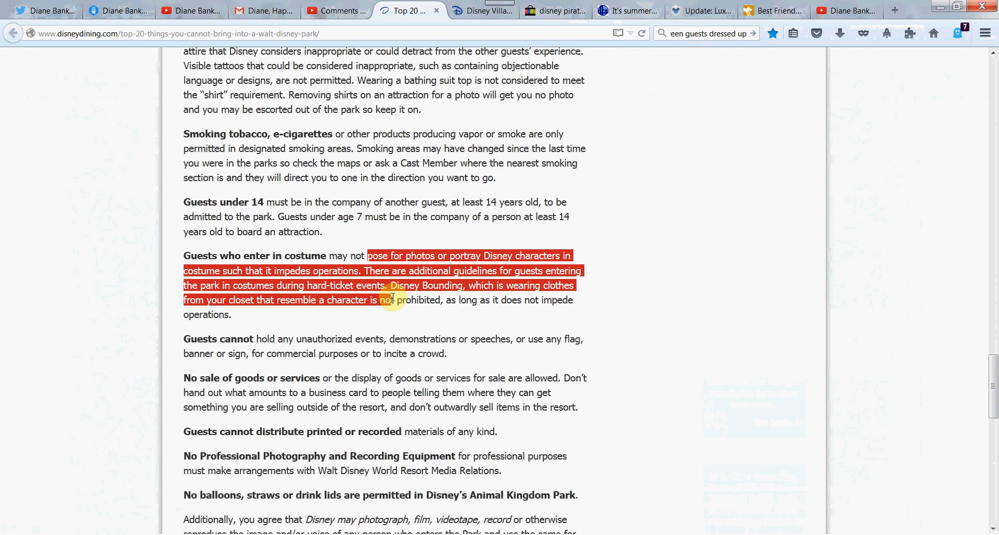
click(510, 268)
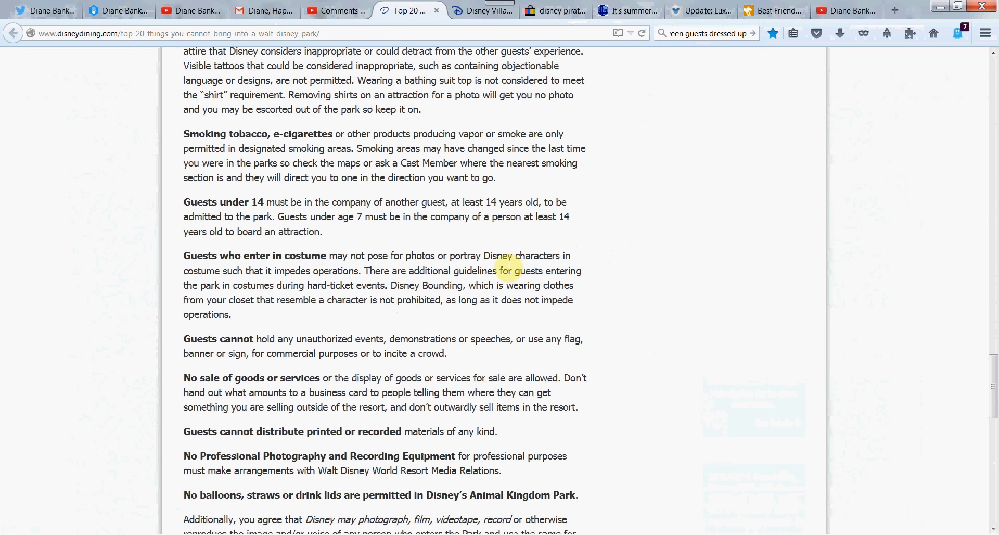
Compare with the silive Halloween costume article, then return to the banned-items list.
scroll(down, 3)
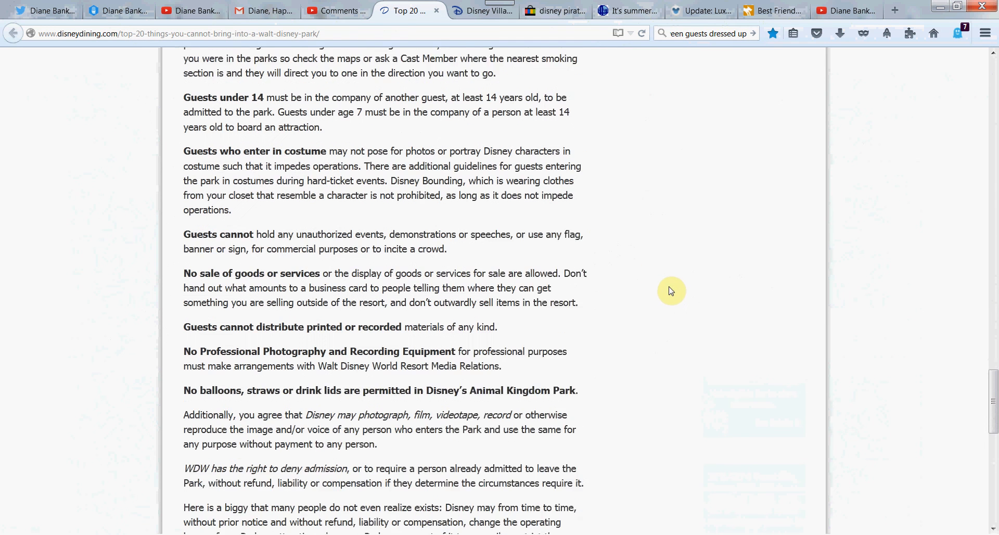
scroll(down, 3)
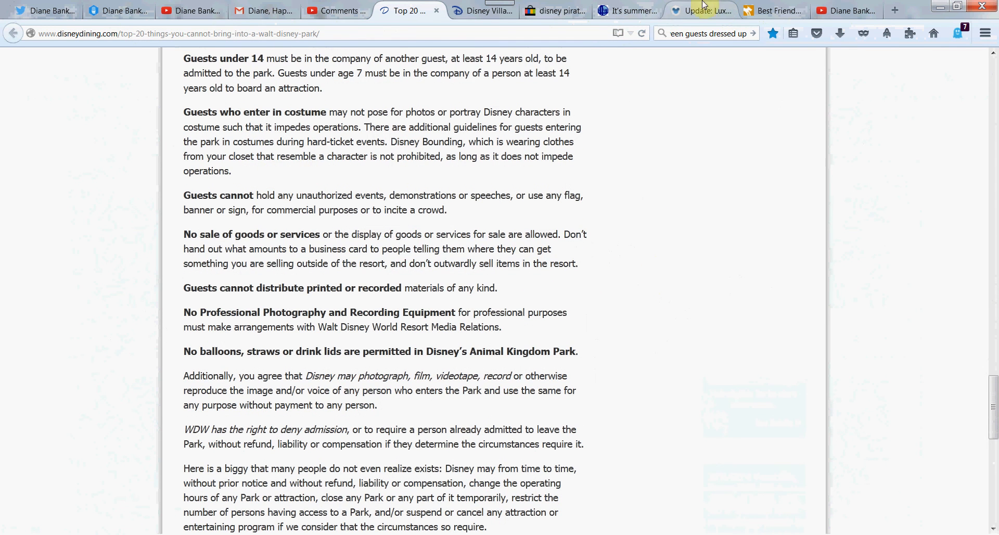
click(633, 11)
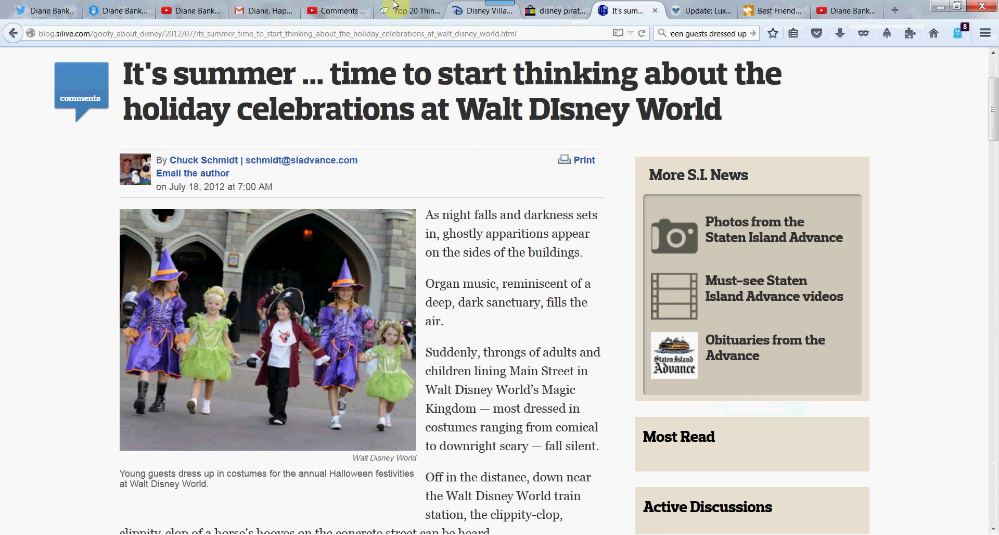
click(416, 10)
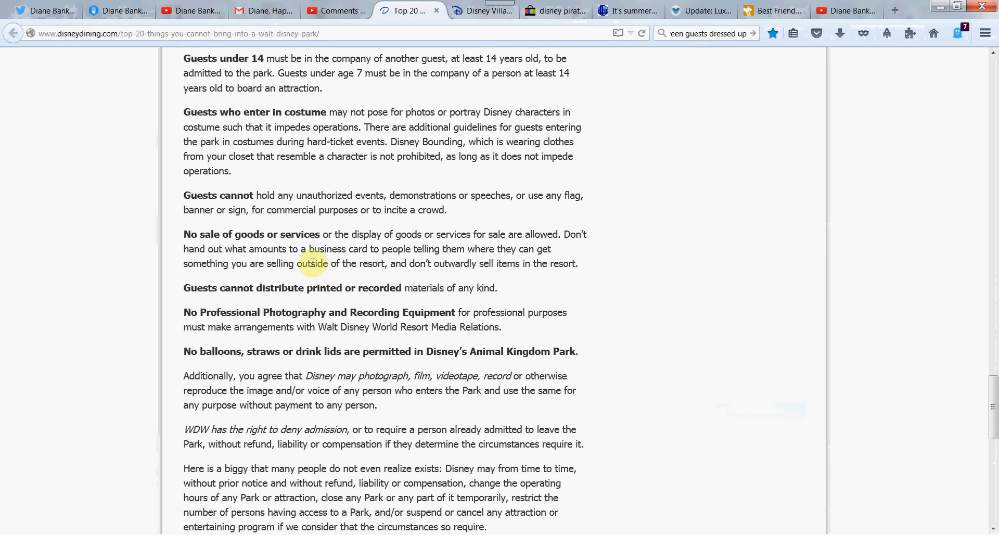
Read past the photography-equipment, balloon and operating-hours passages to the article's end.
scroll(down, 3)
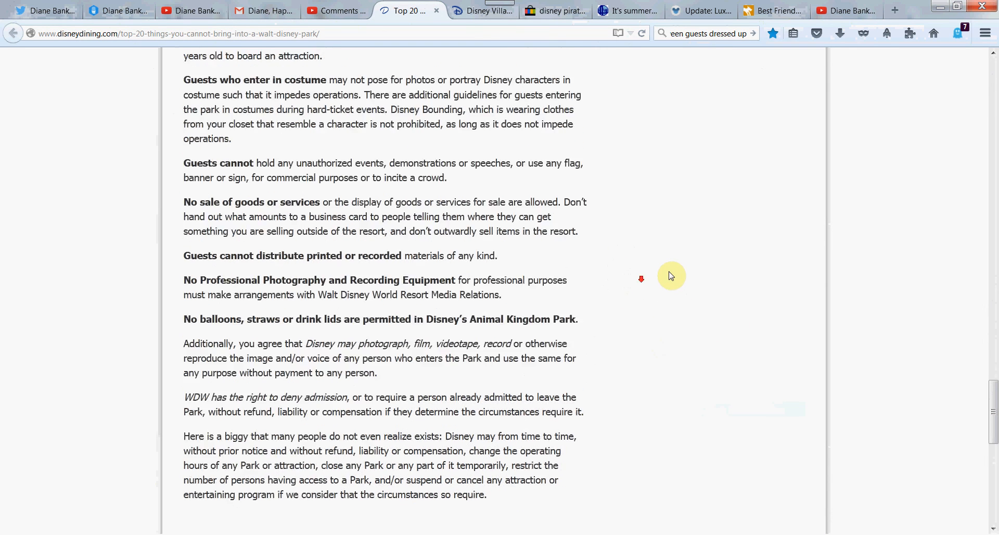
scroll(down, 3)
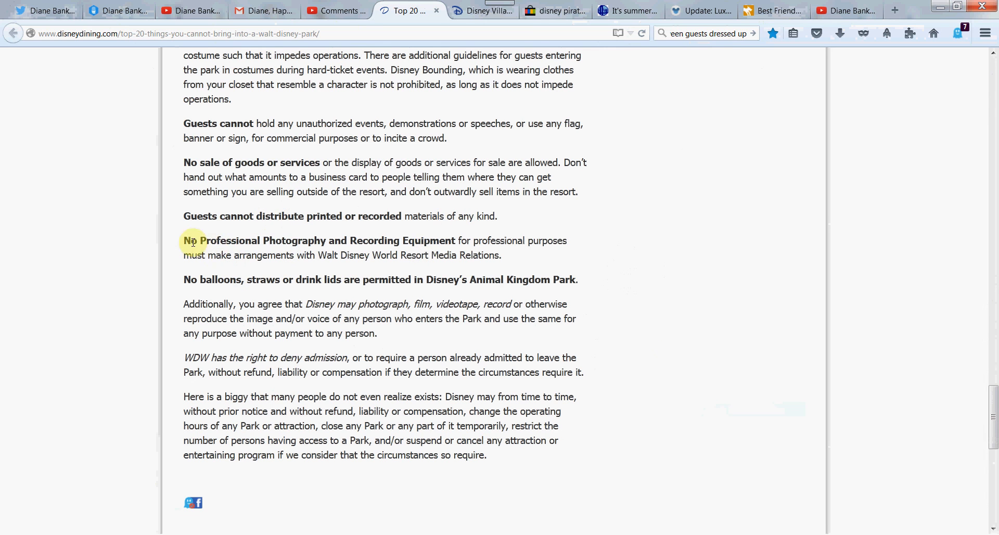
mouse_move(238, 273)
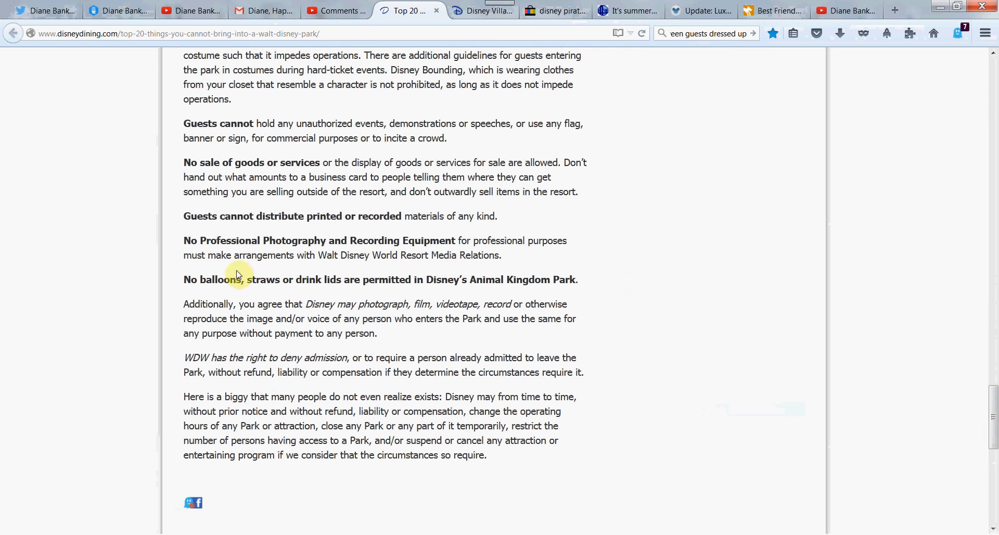
drag(184, 279, 460, 279)
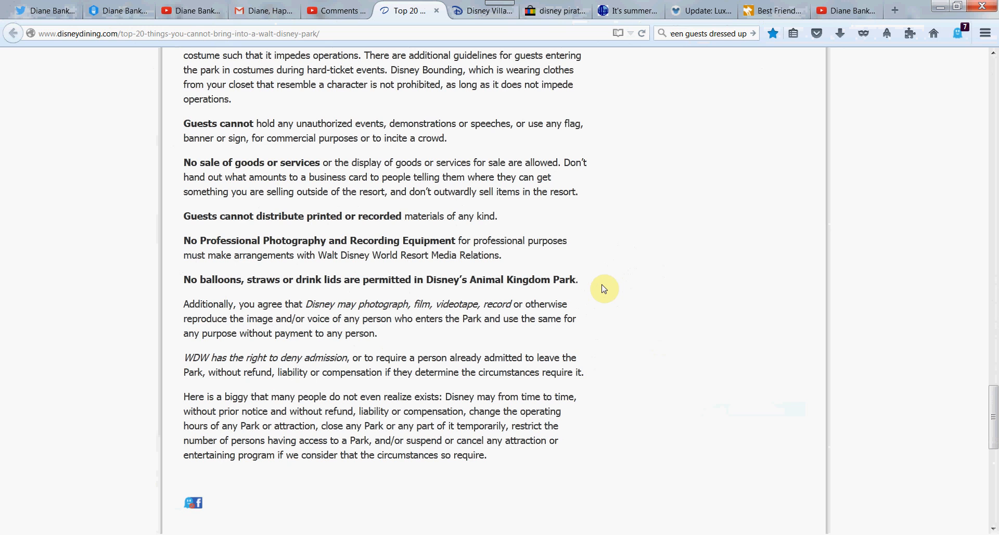
mouse_move(586, 290)
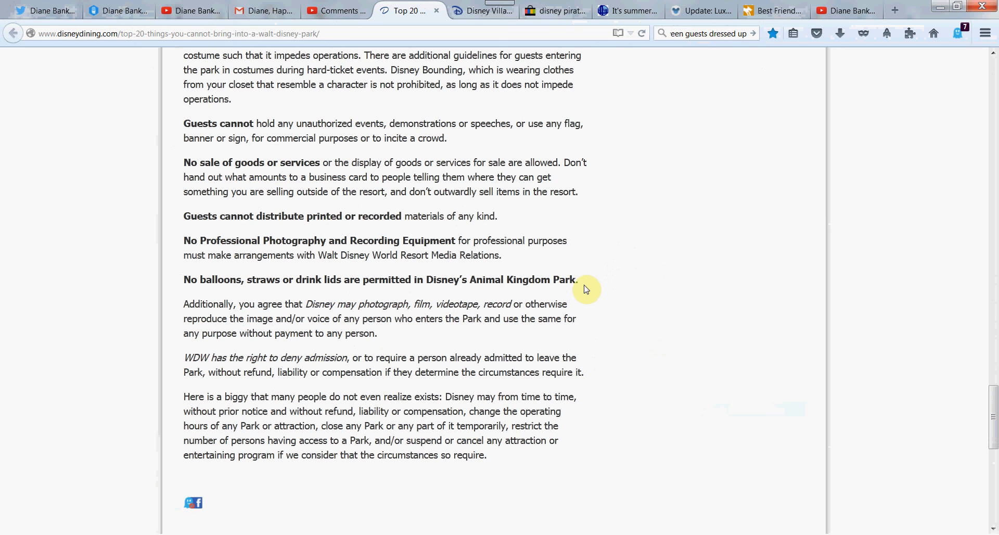
mouse_move(516, 356)
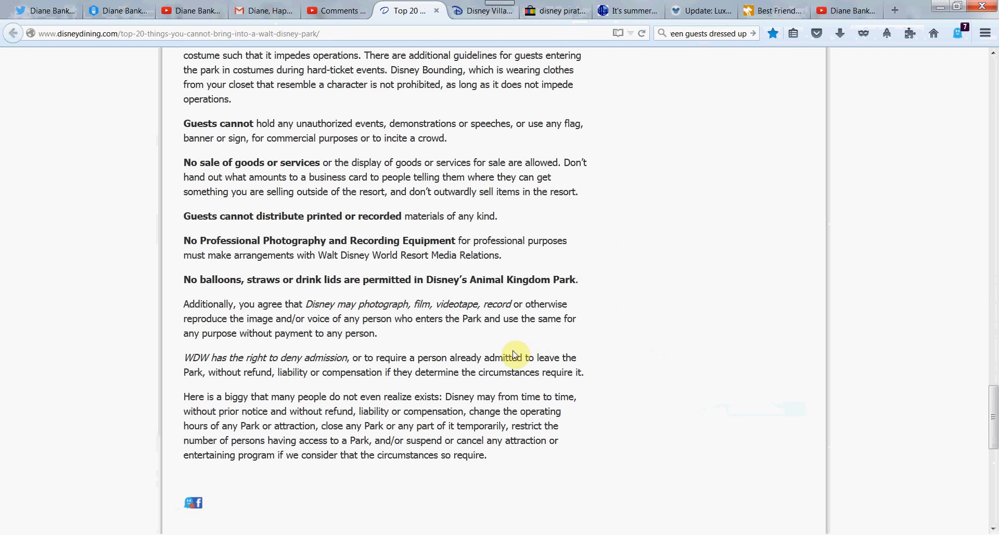
mouse_move(995, 355)
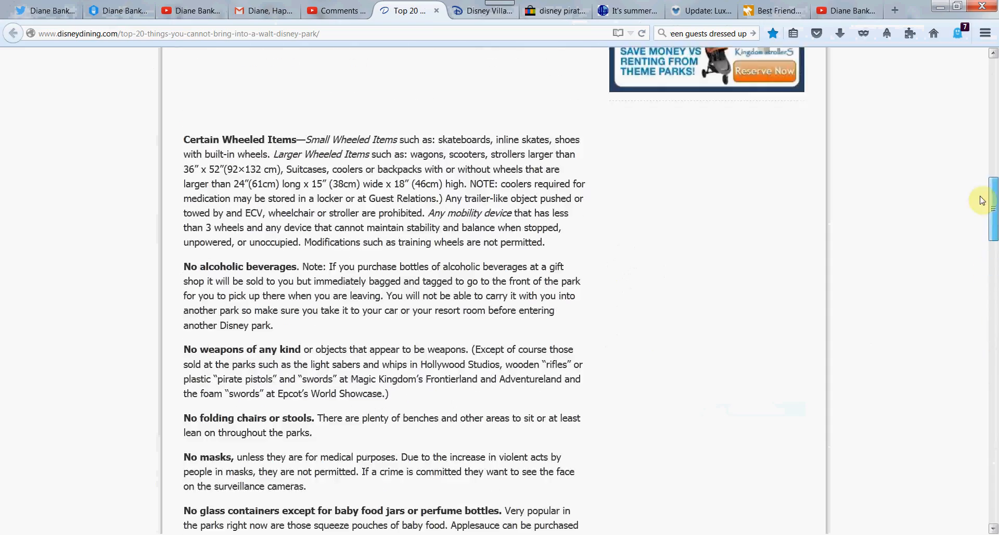
Cycle through the eBay, silive, DisneyDining and Voice123 tabs, ending on the YouTube channel home page.
scroll(up, 3)
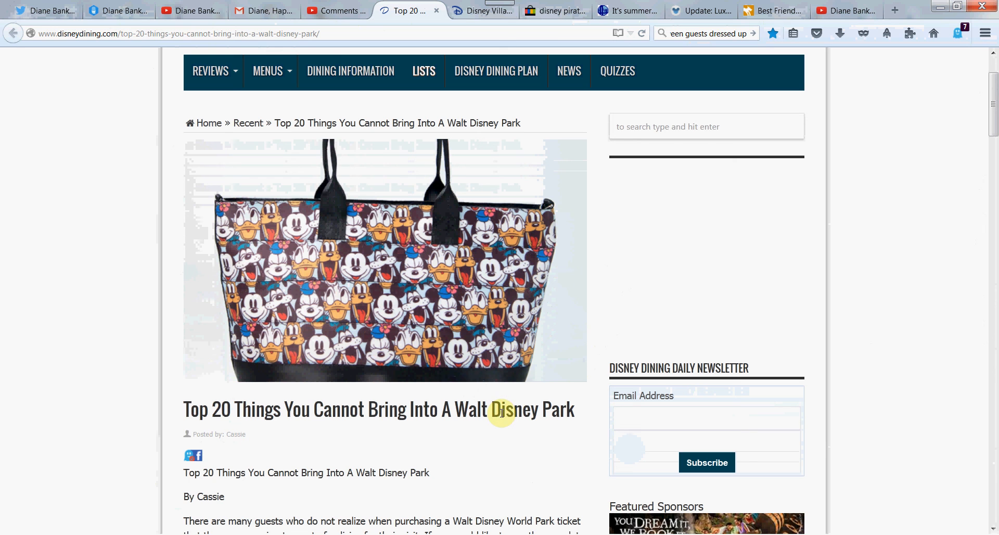
mouse_move(543, 297)
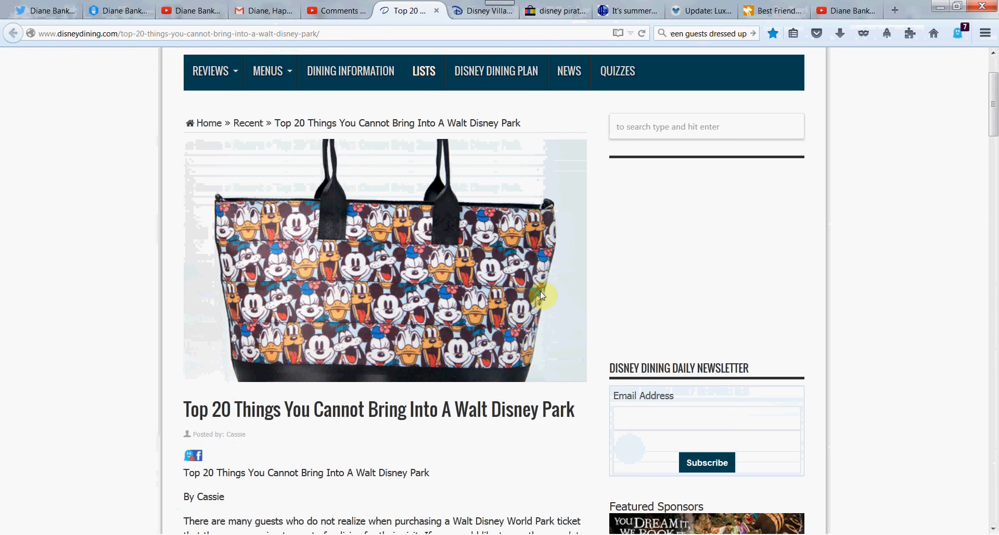
click(554, 10)
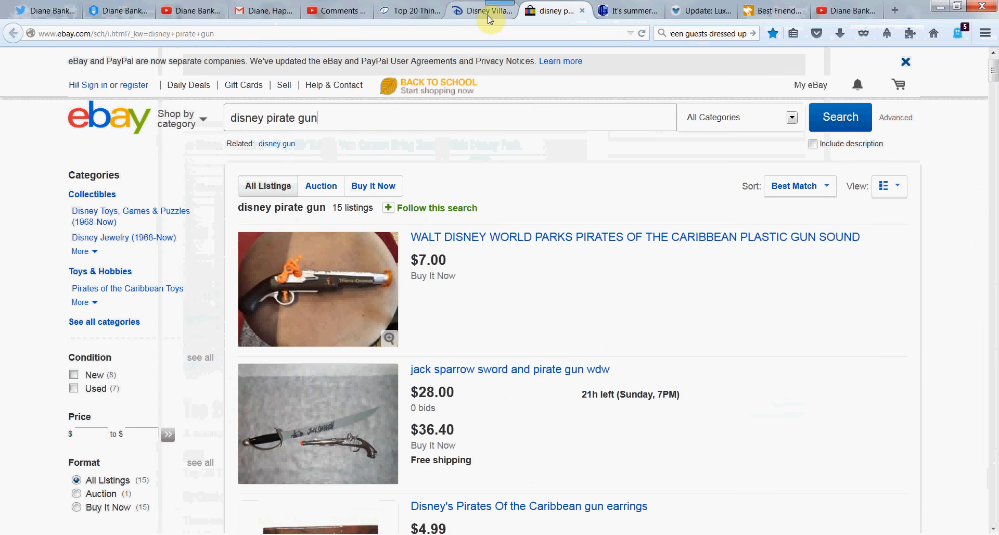
click(633, 11)
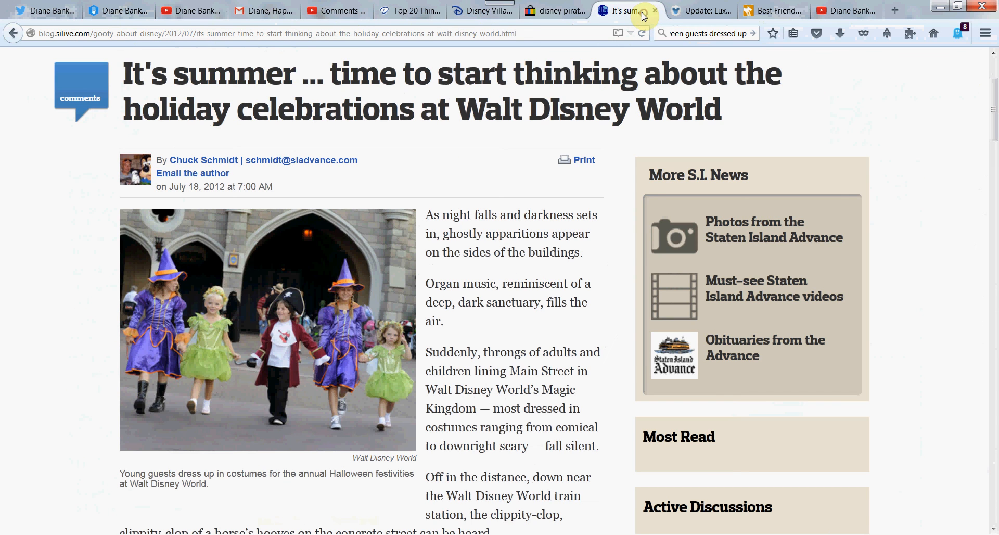
click(415, 11)
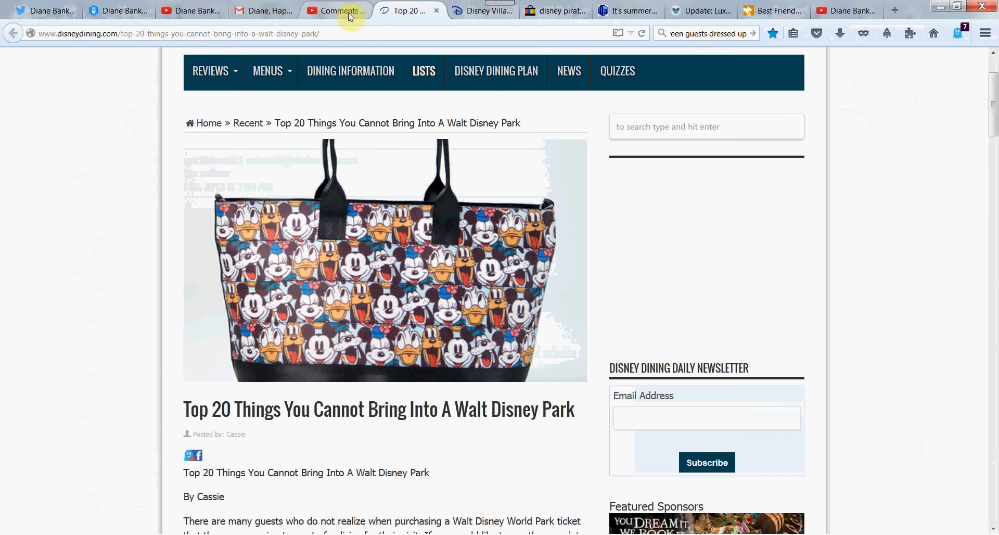
click(39, 8)
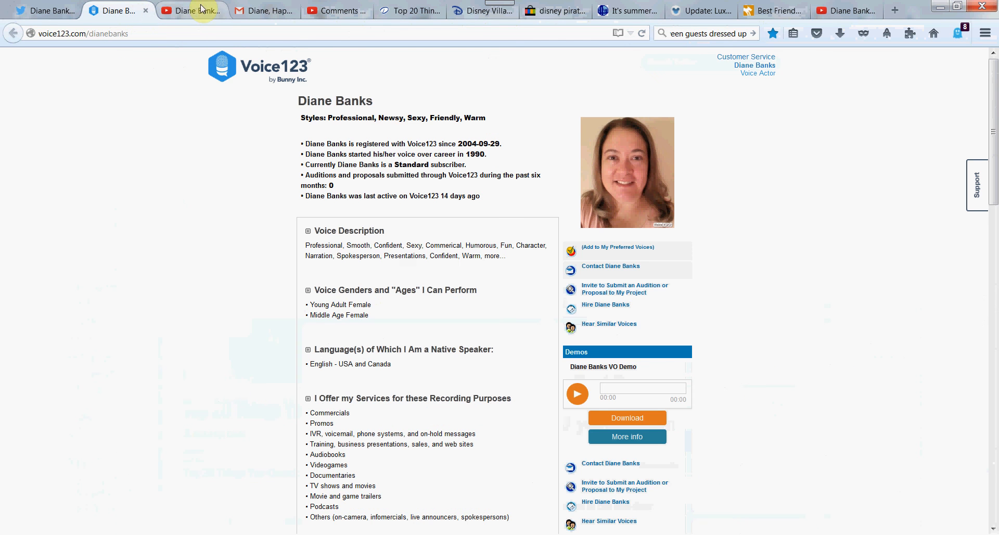
click(188, 11)
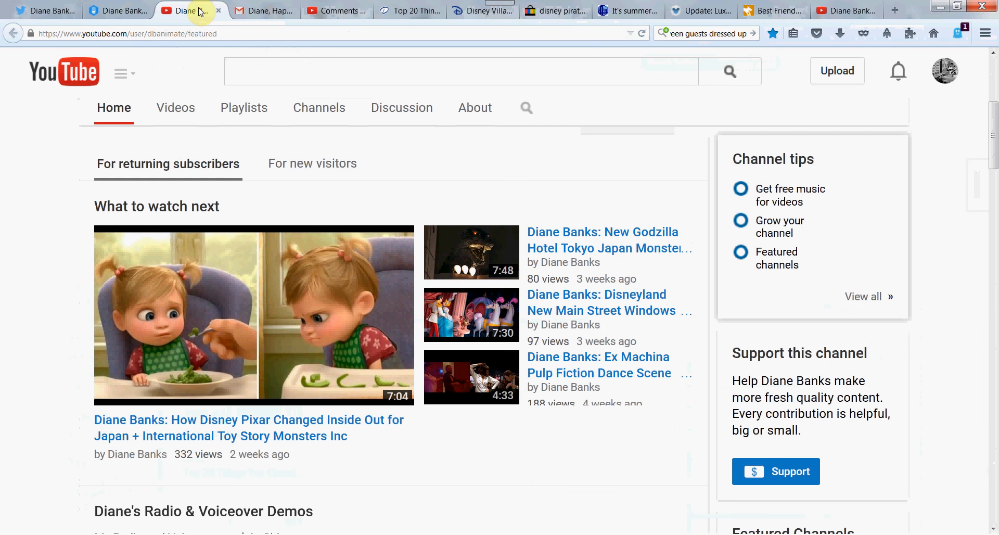
mouse_move(578, 201)
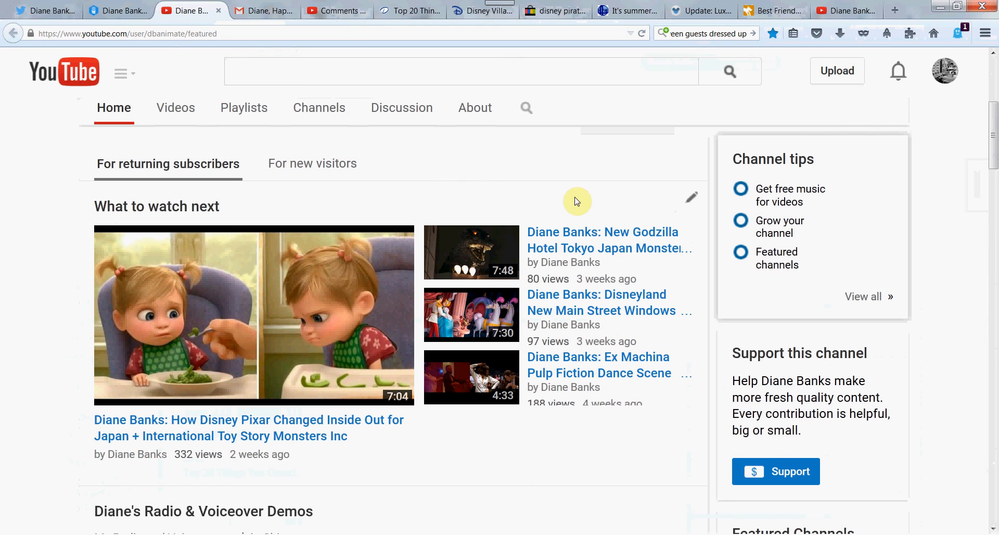